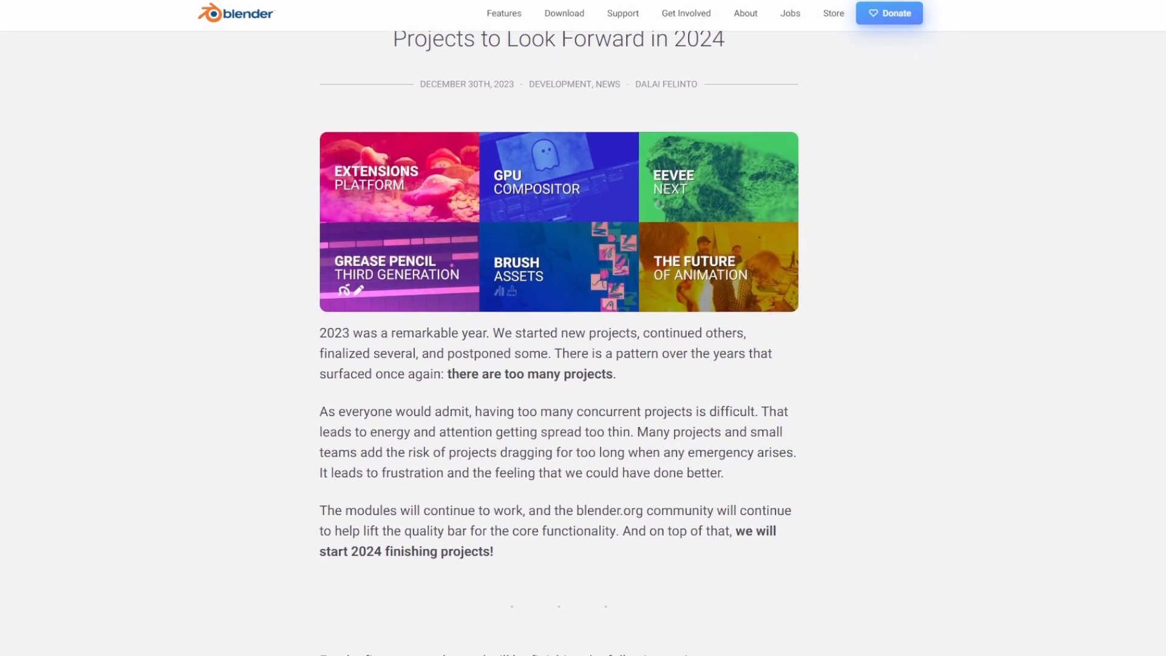
# - Scroll through the Vulkan website and the 'Vulkan Project Update' developer blog post
pyautogui.scroll(-3)
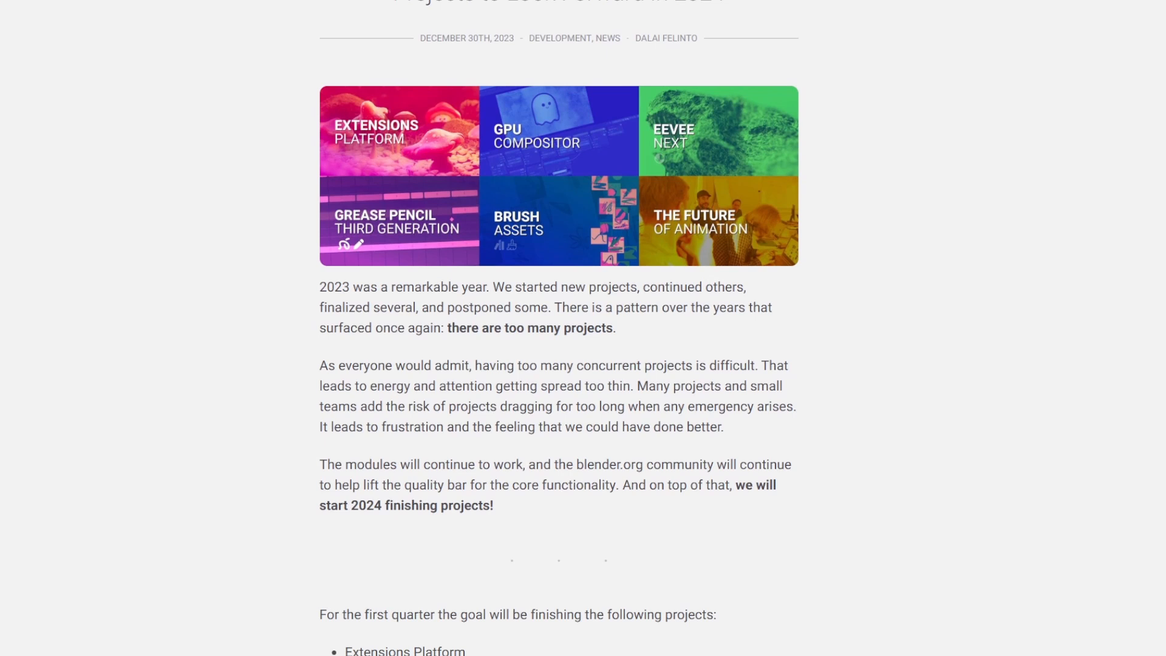
pyautogui.scroll(-3)
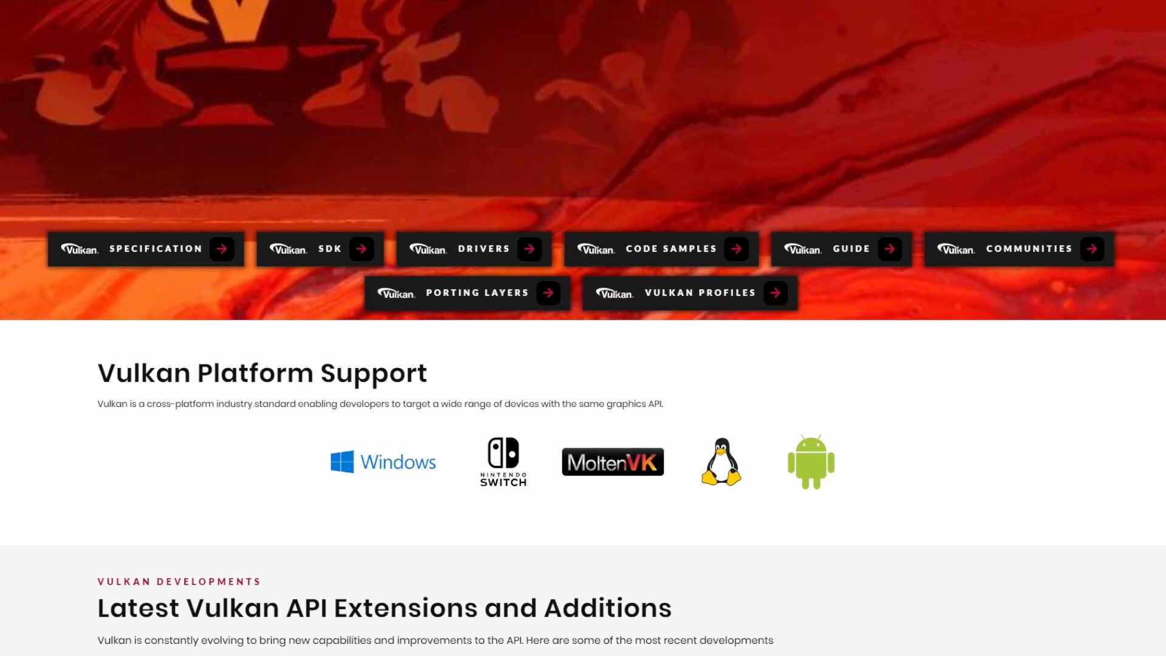
pyautogui.scroll(-3)
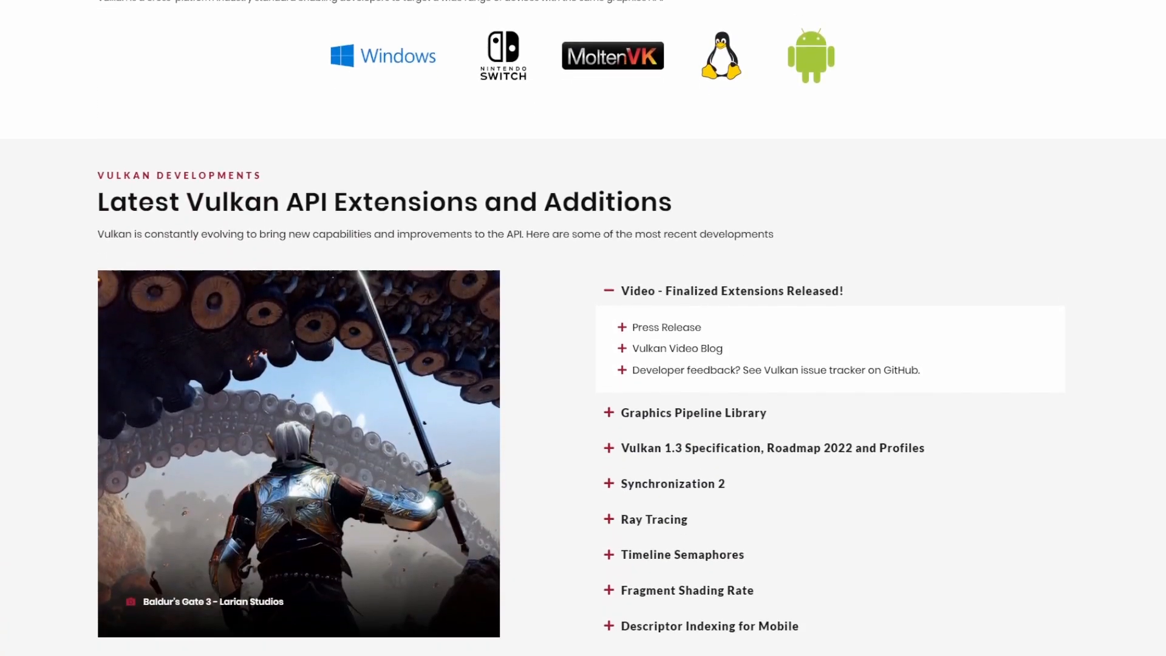
pyautogui.scroll(-3)
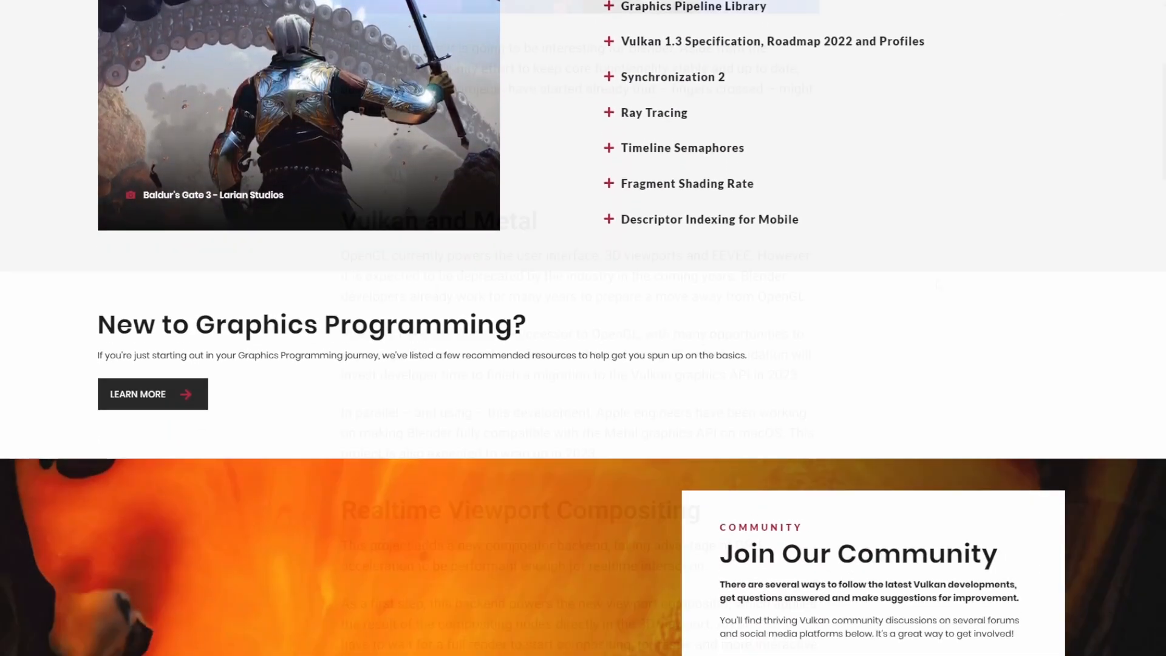
pyautogui.scroll(-3)
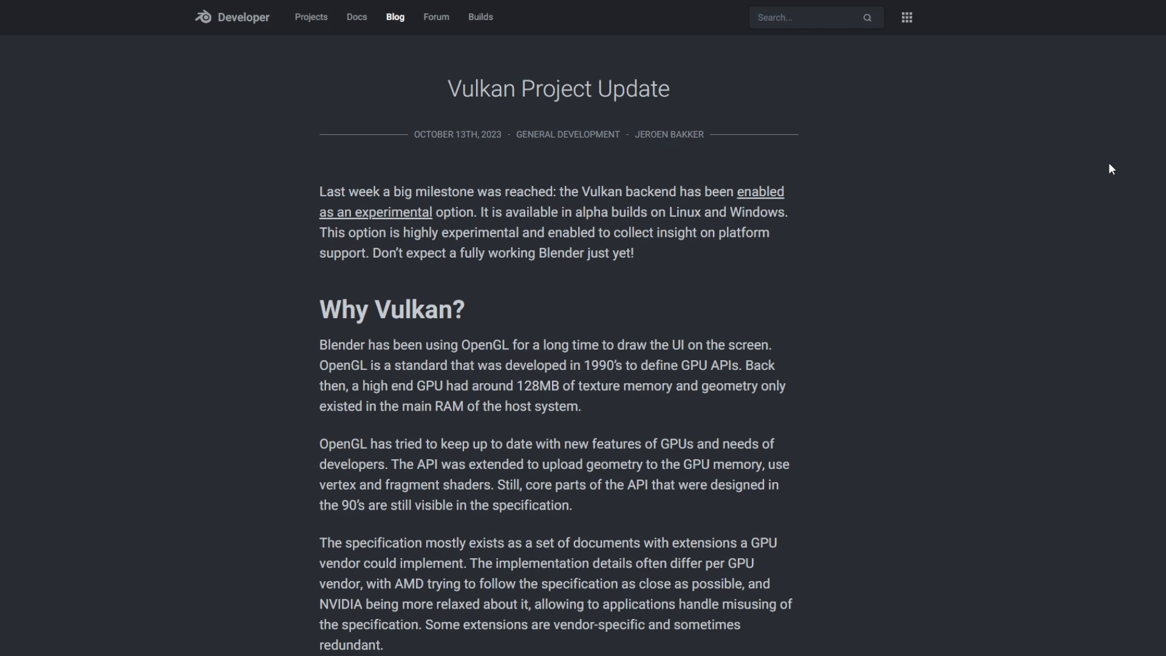
pyautogui.scroll(-3)
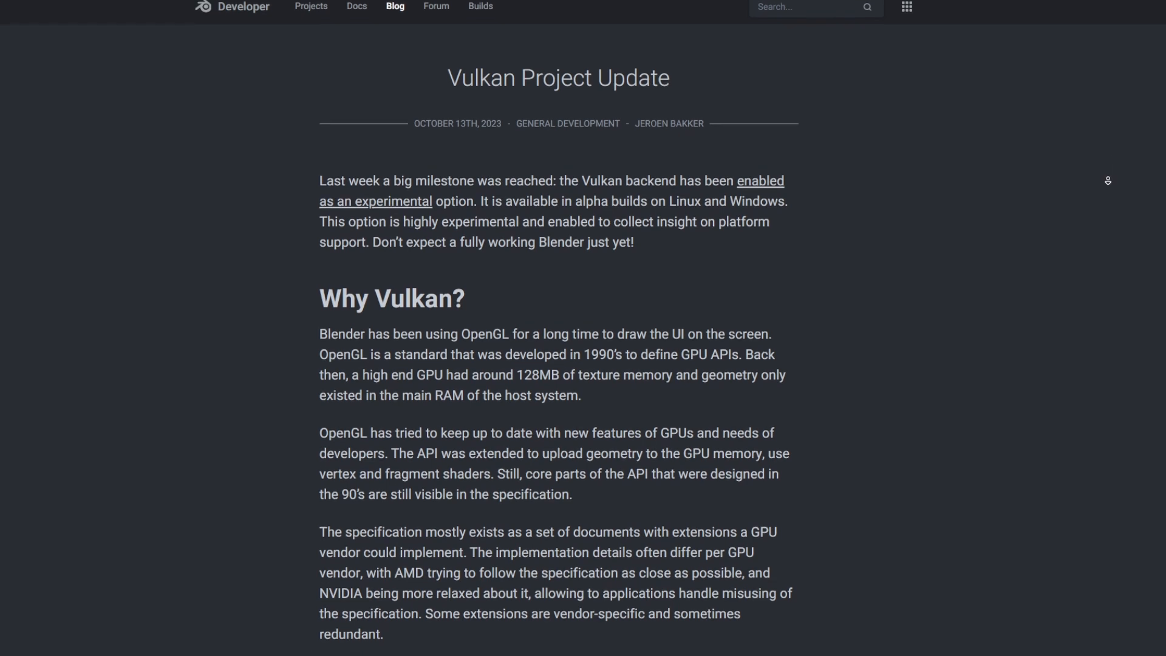
pyautogui.scroll(-3)
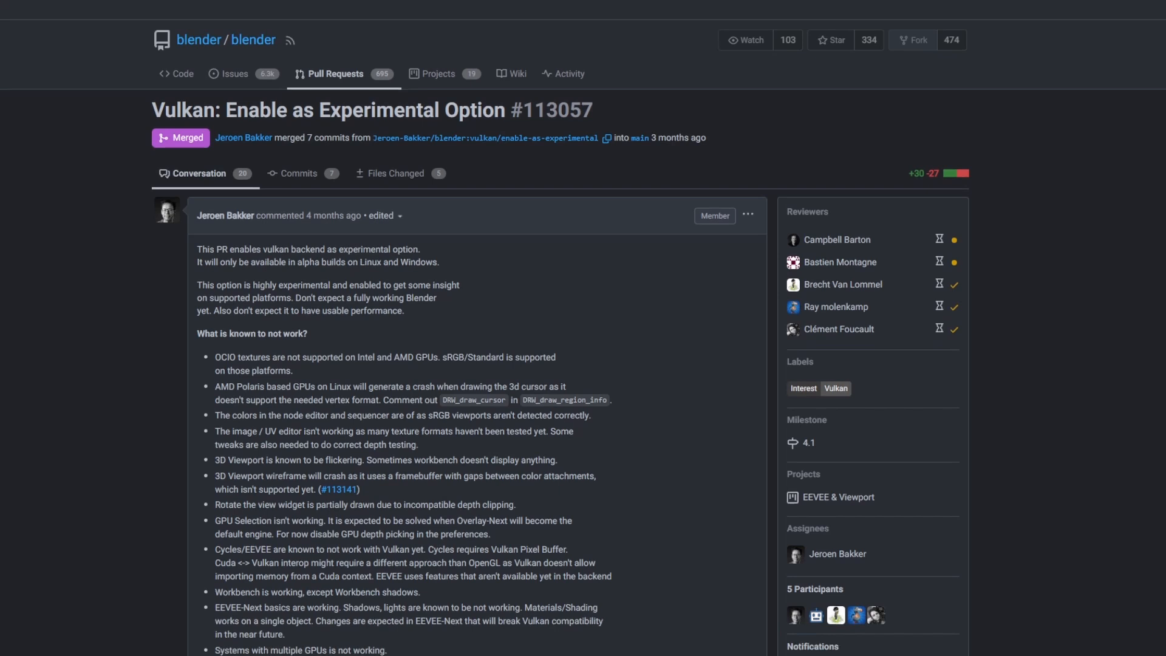
# - Scroll the Vulkan experimental pull request to the line about performance being around 20%
pyautogui.scroll(-3)
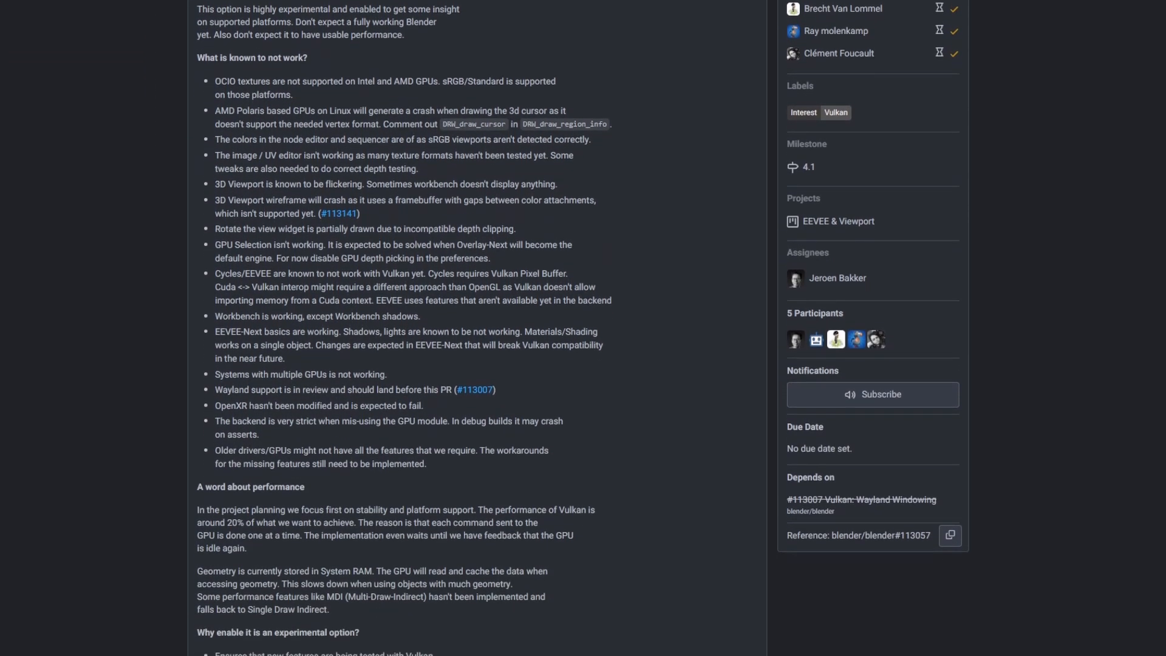
pyautogui.scroll(-3)
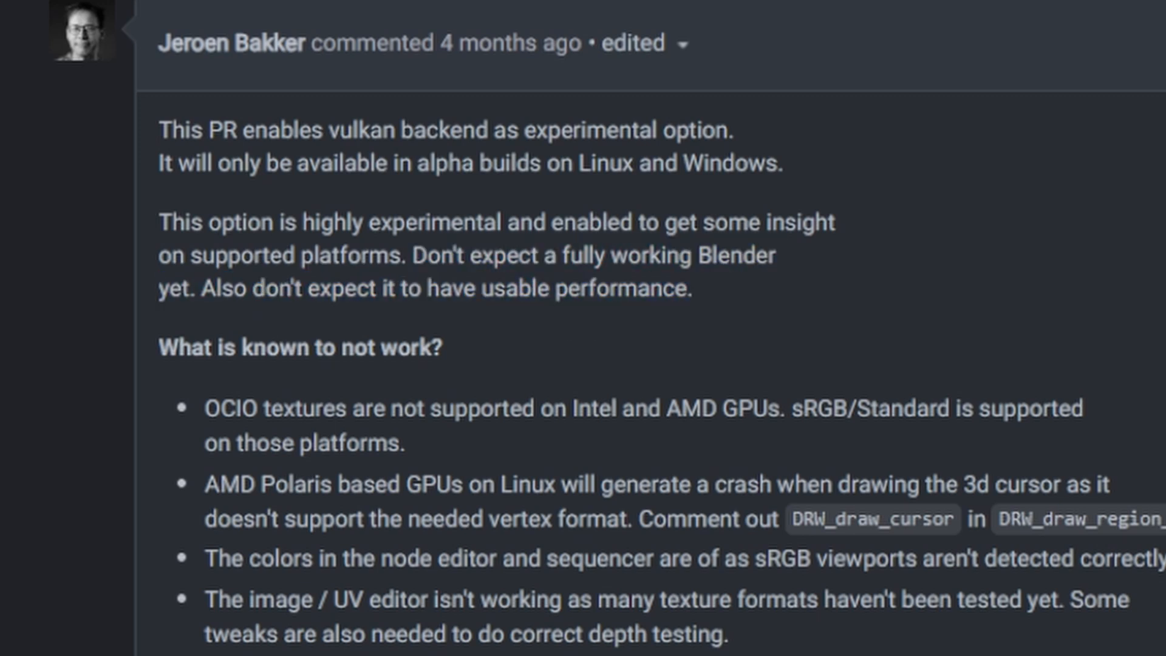
pyautogui.scroll(-3)
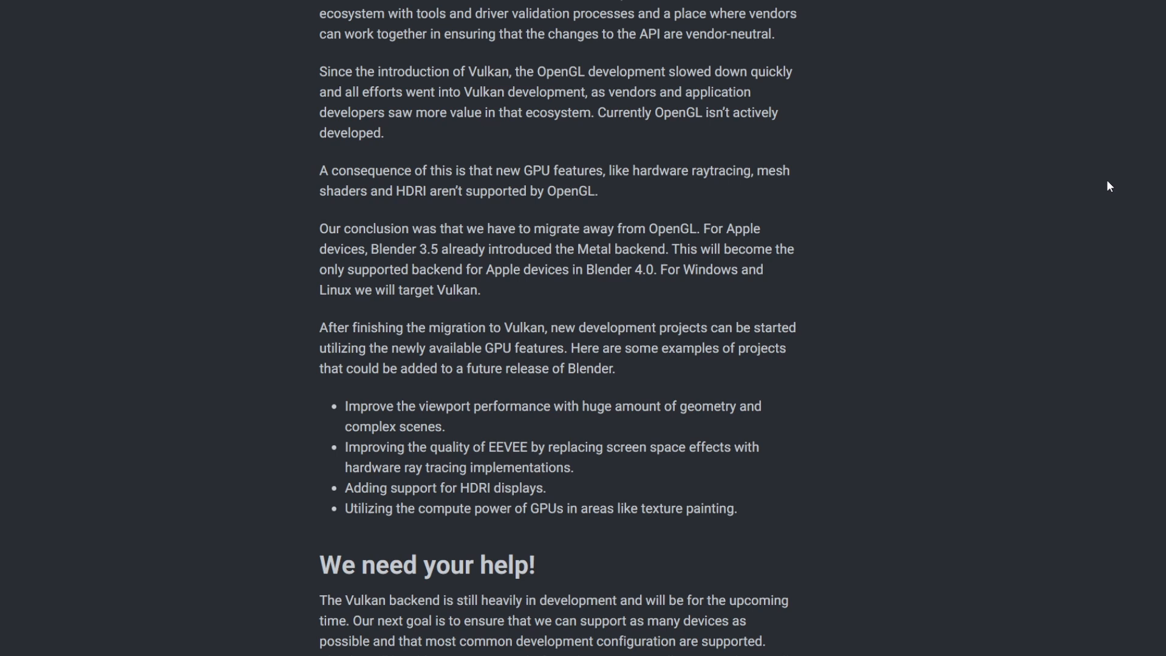
pyautogui.scroll(-3)
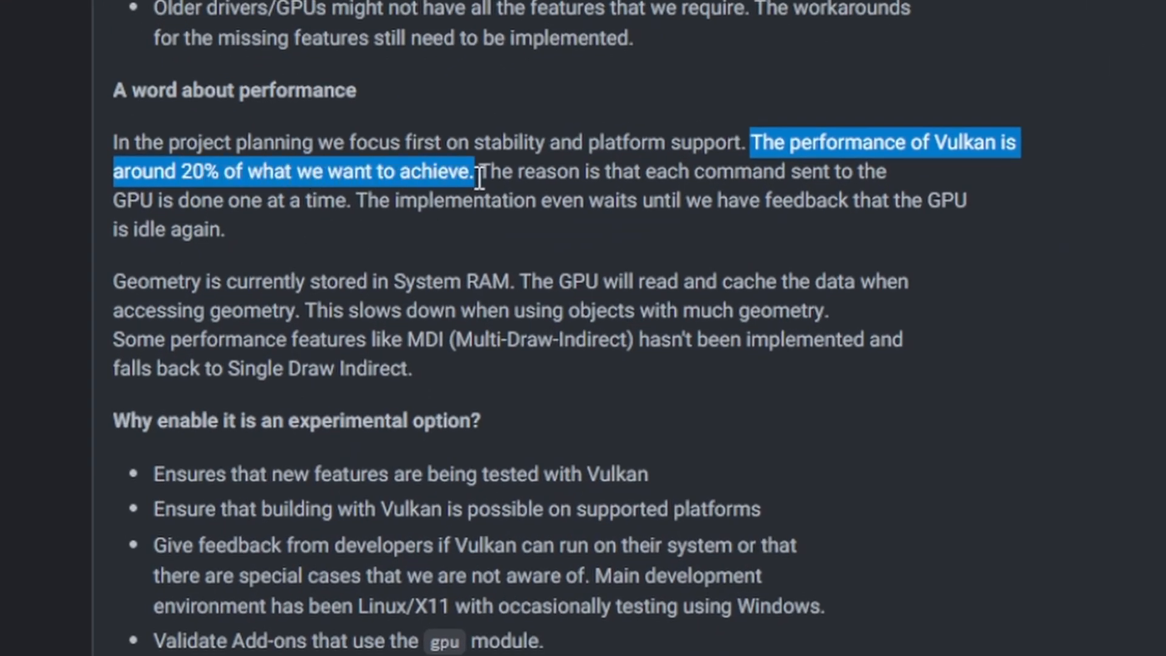
pyautogui.moveTo(484, 179)
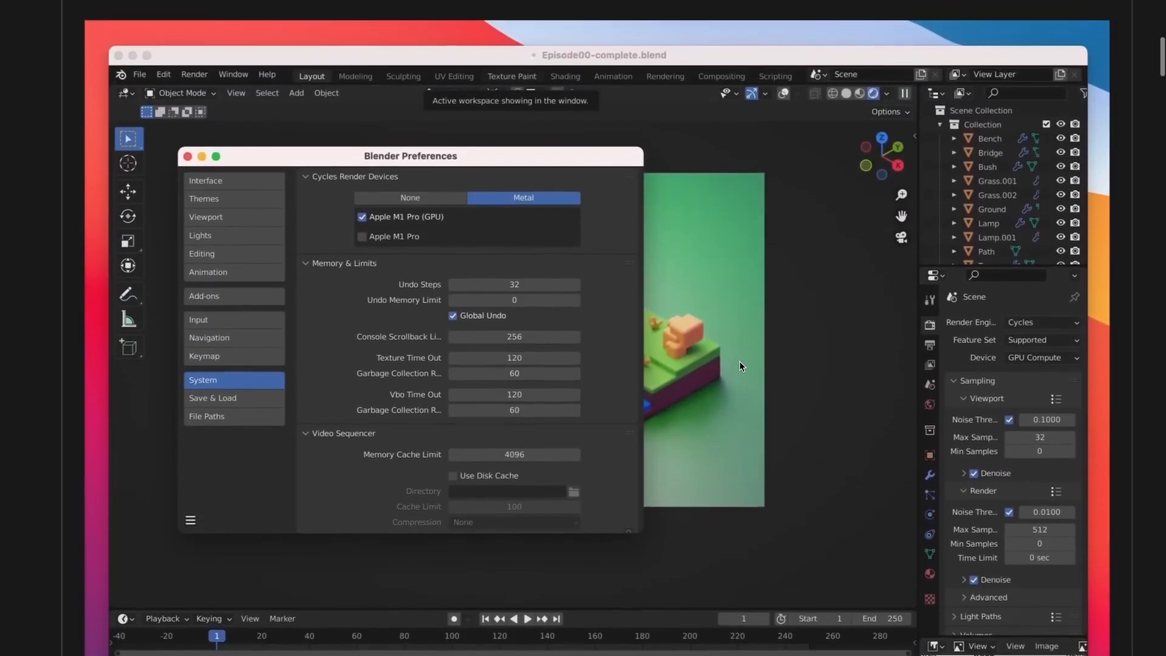
# - Change the viewport shading Compositor option from Camera to Disabled
pyautogui.scroll(-3)
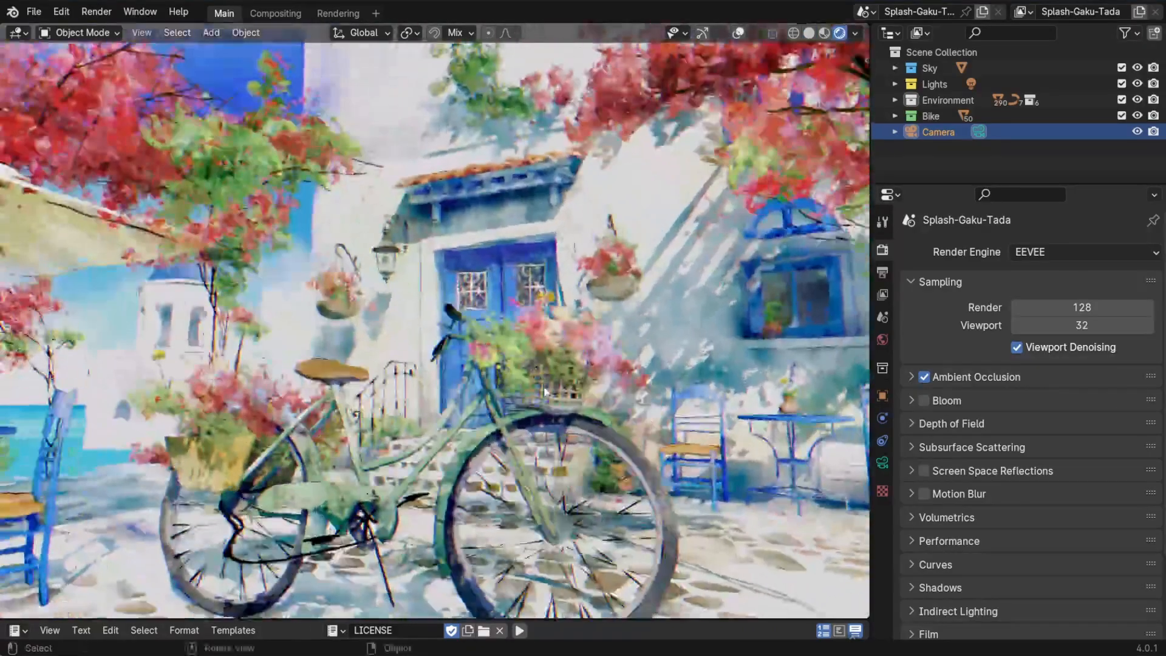
pyautogui.click(854, 33)
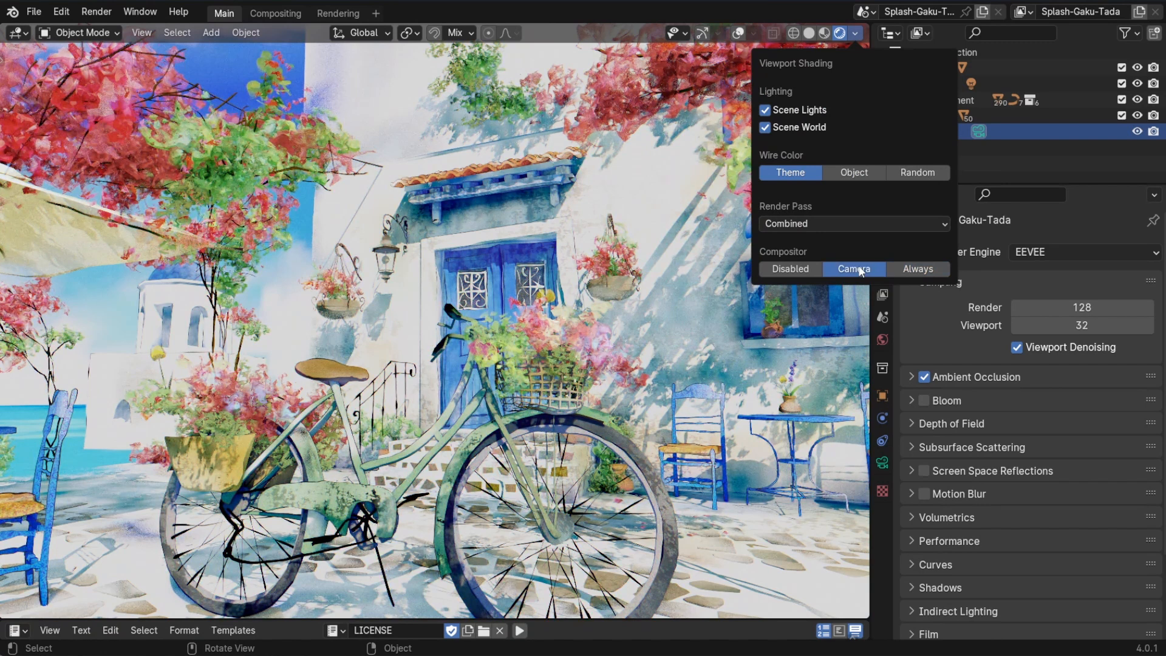
pyautogui.click(790, 268)
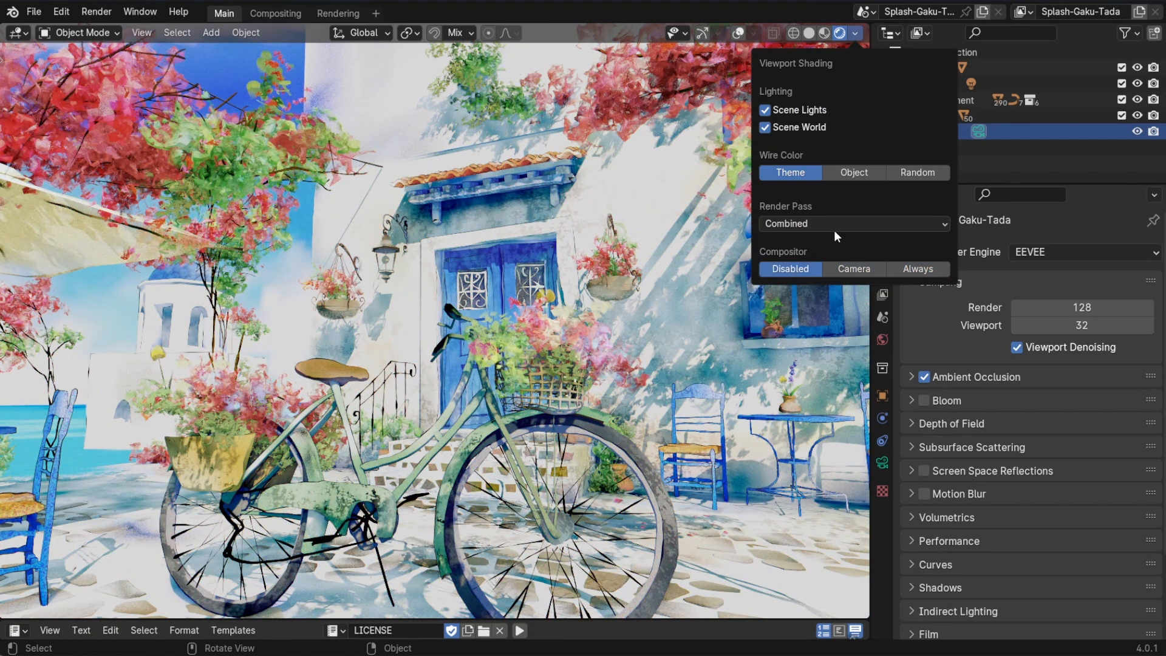
pyautogui.click(852, 223)
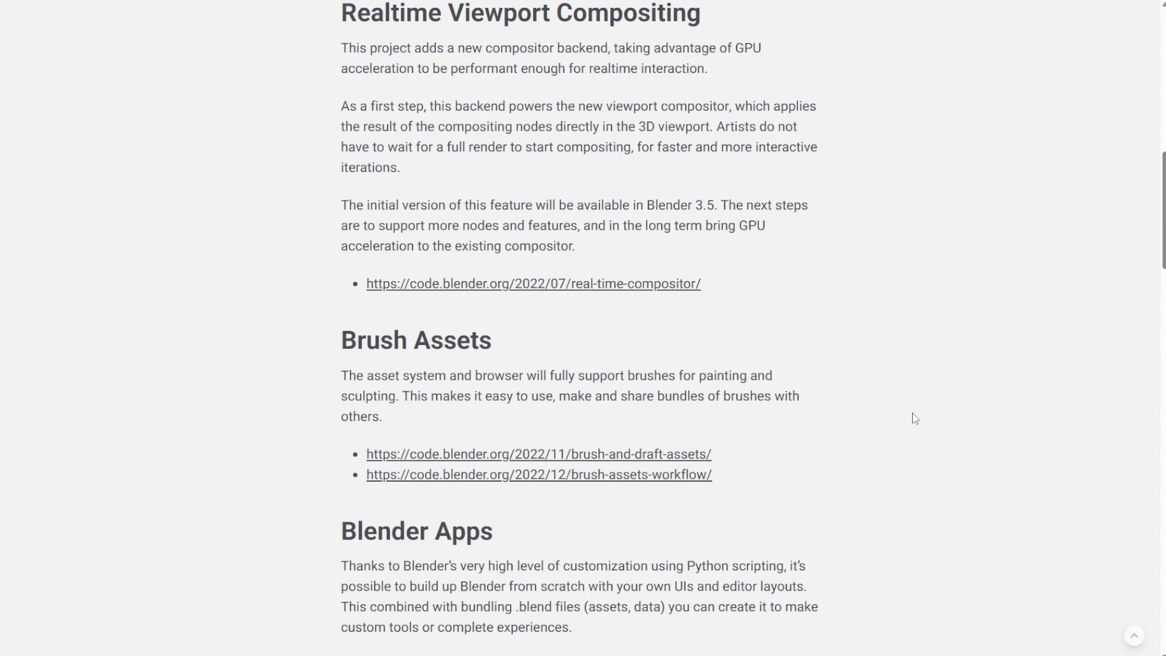
# - Open the Extensions Platform code.blender.org article from the projects overview and read down it
pyautogui.scroll(-3)
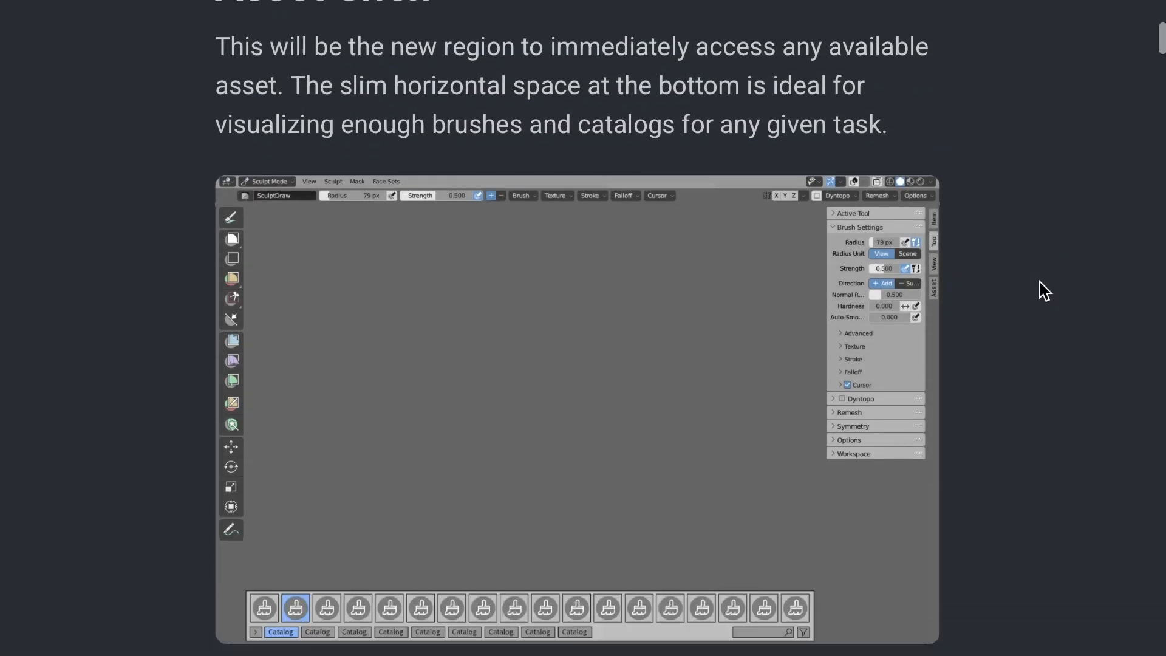
pyautogui.scroll(-3)
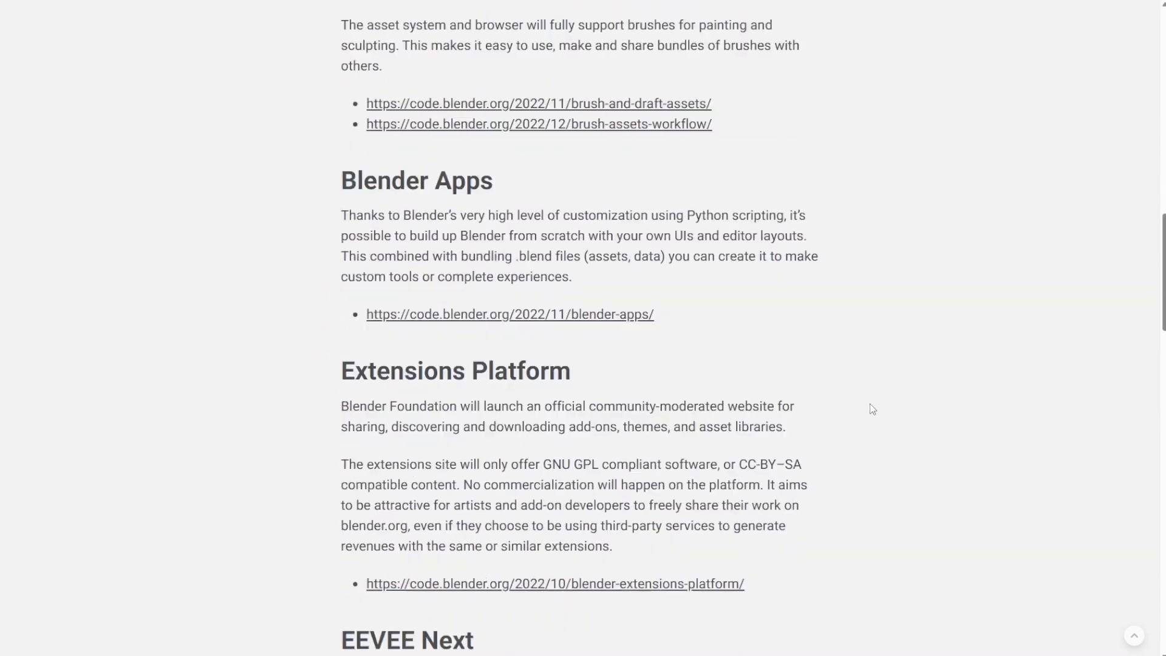
pyautogui.click(553, 583)
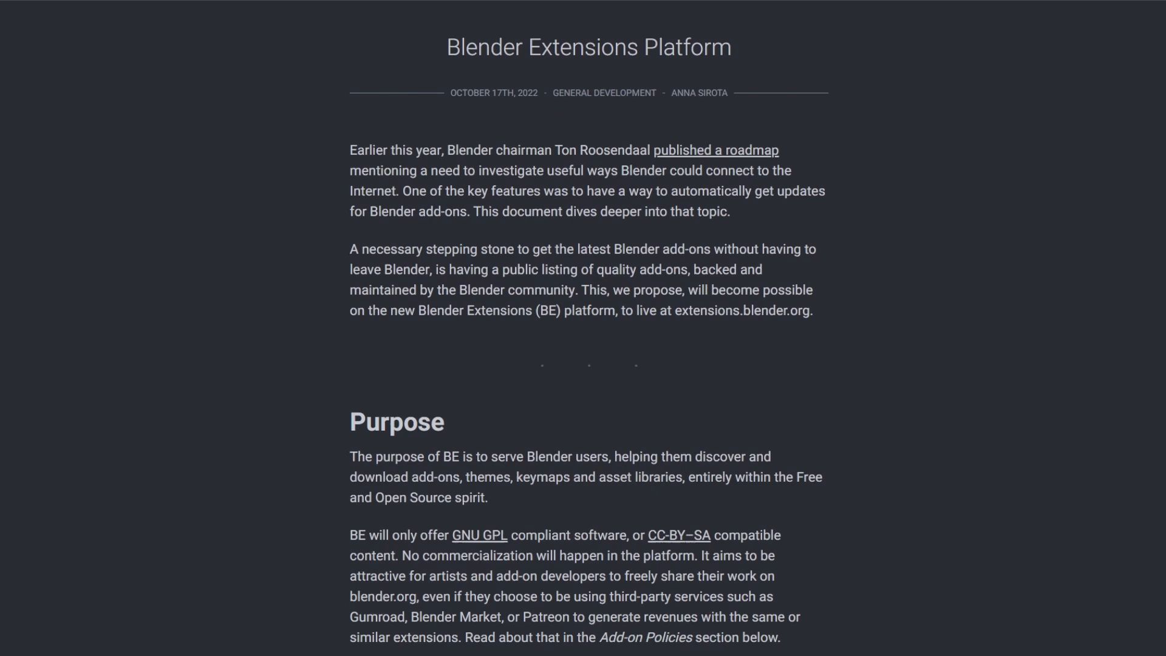
pyautogui.scroll(-3)
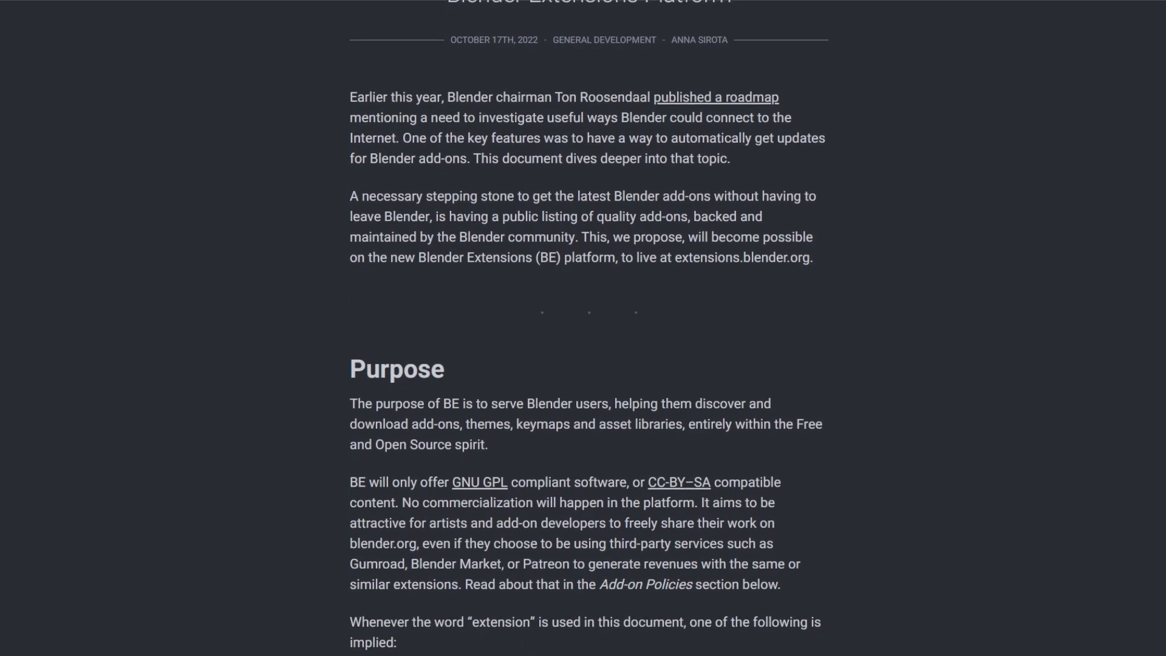
pyautogui.scroll(-3)
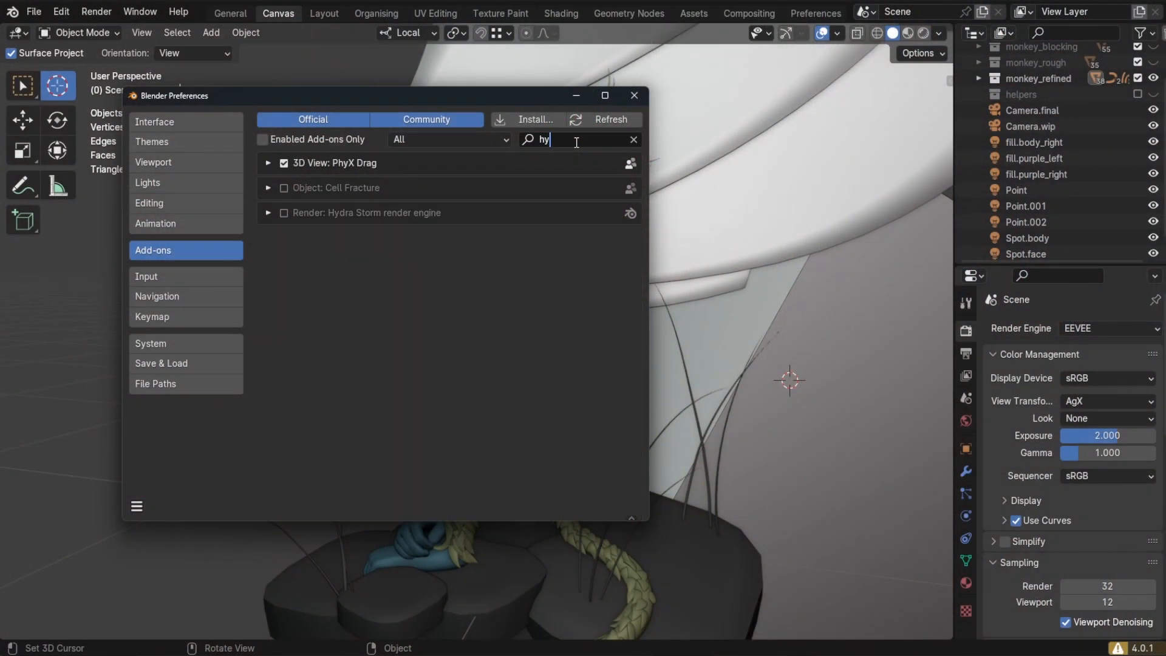
# - Tick 'Render: Hydra Storm render engine' in the Add-ons list, then close Preferences
pyautogui.click(268, 162)
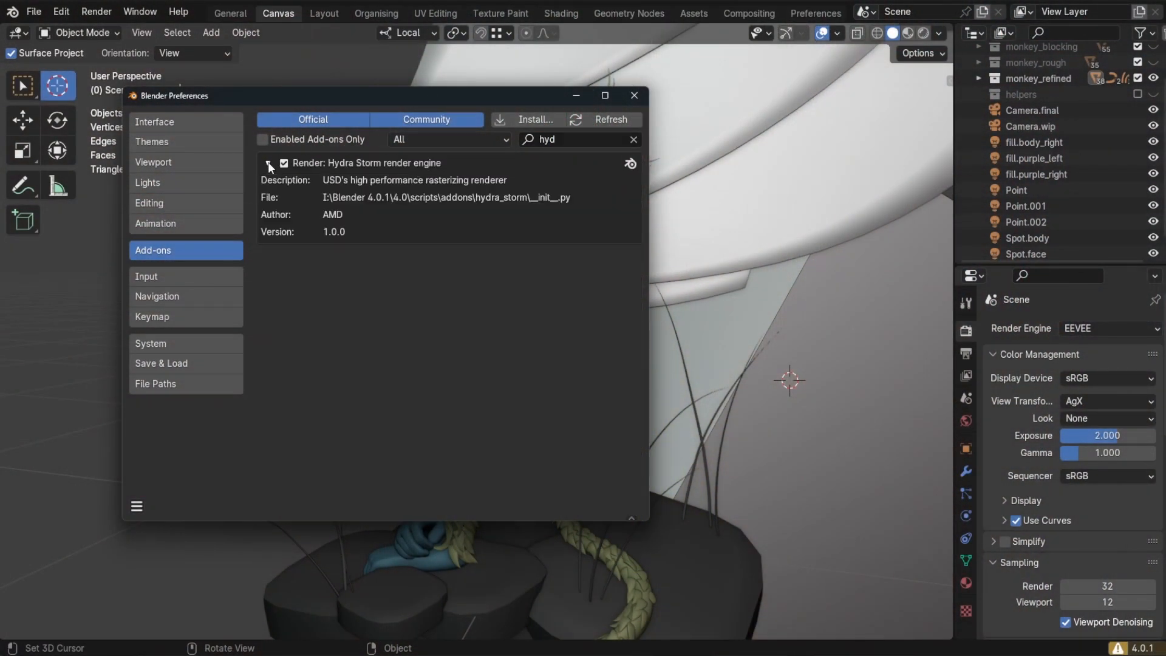
pyautogui.click(633, 96)
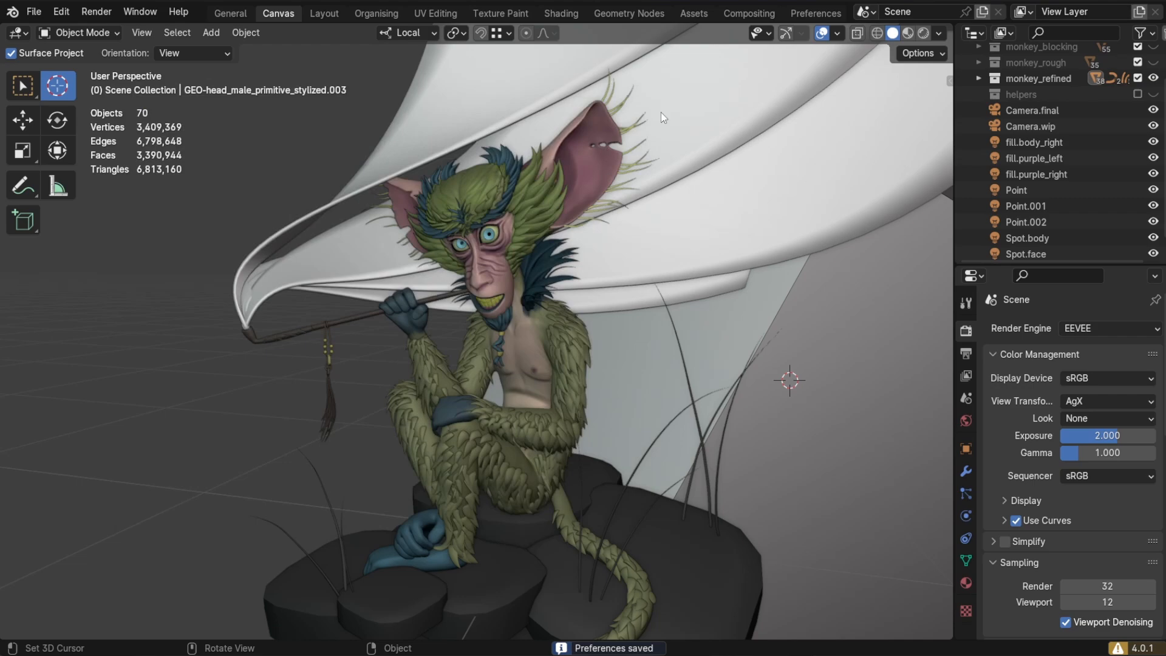
pyautogui.click(1107, 328)
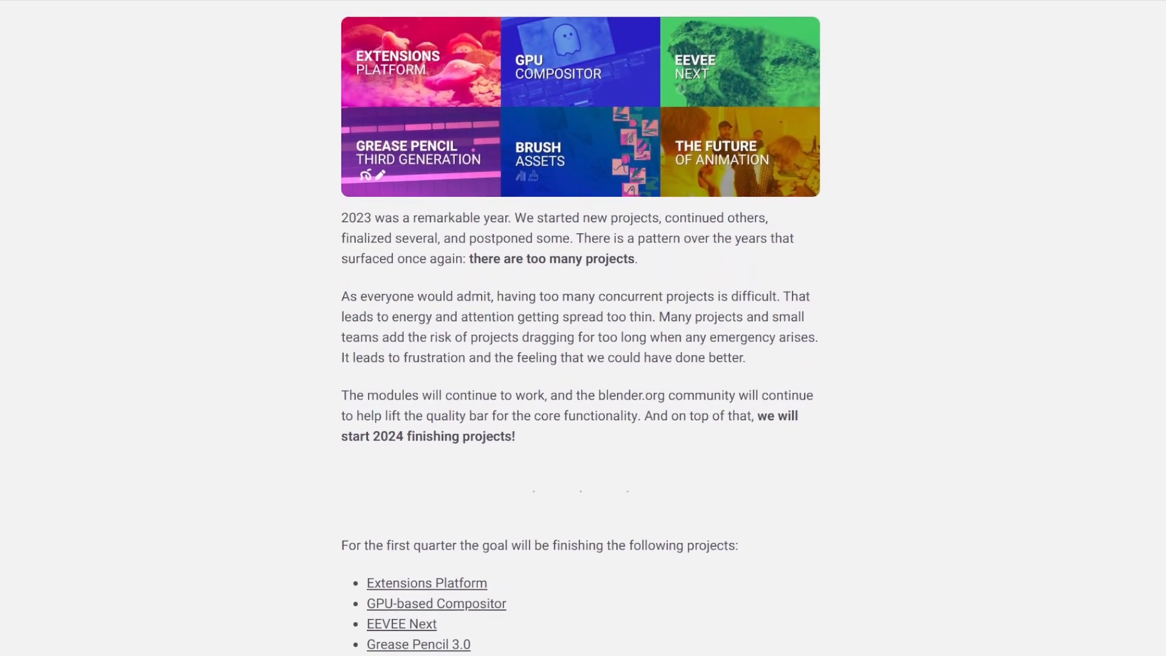
# - Read through the 2024 projects post, the Extensions Public Listing, and the GPU Compositor sections
pyautogui.scroll(-3)
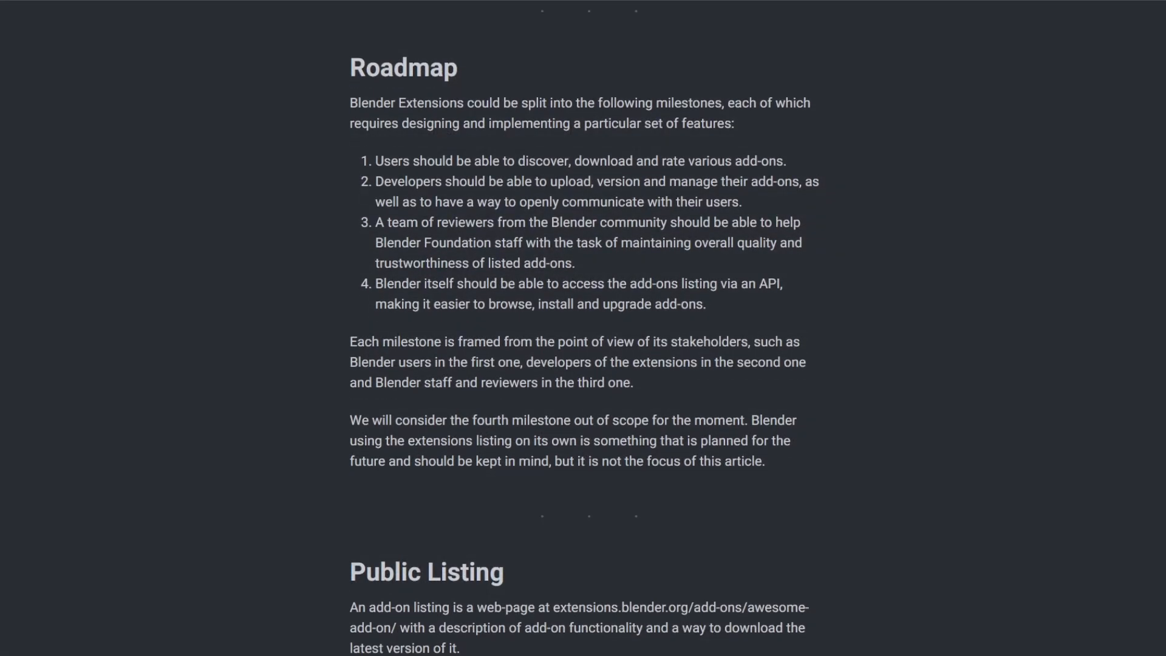
pyautogui.scroll(-3)
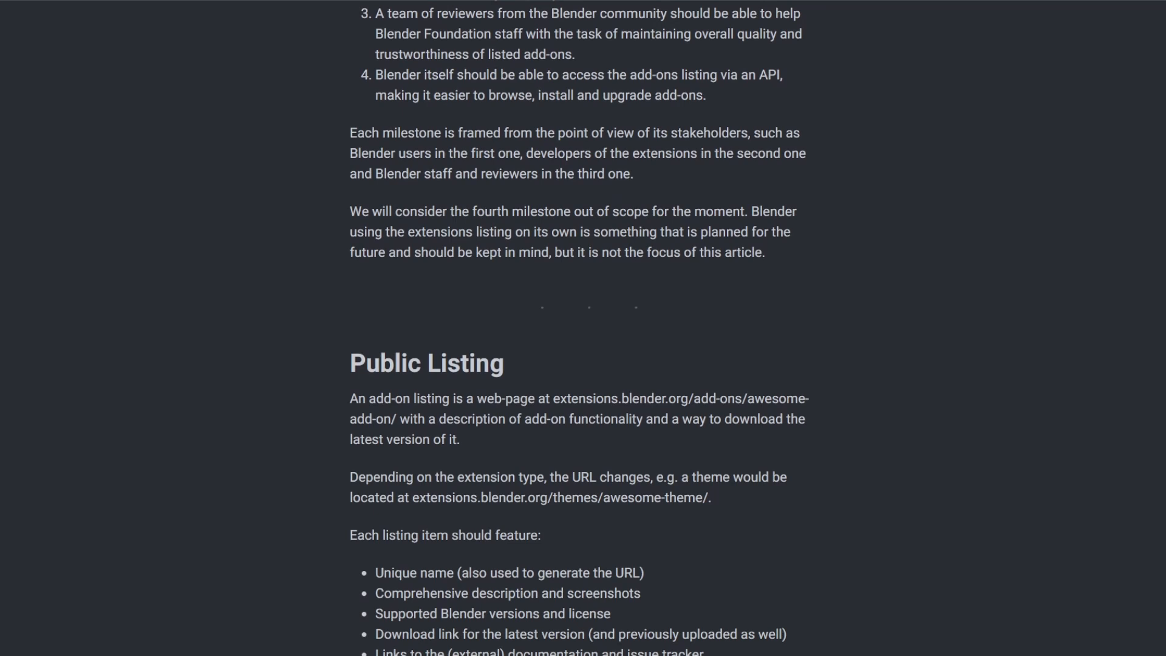
pyautogui.scroll(-3)
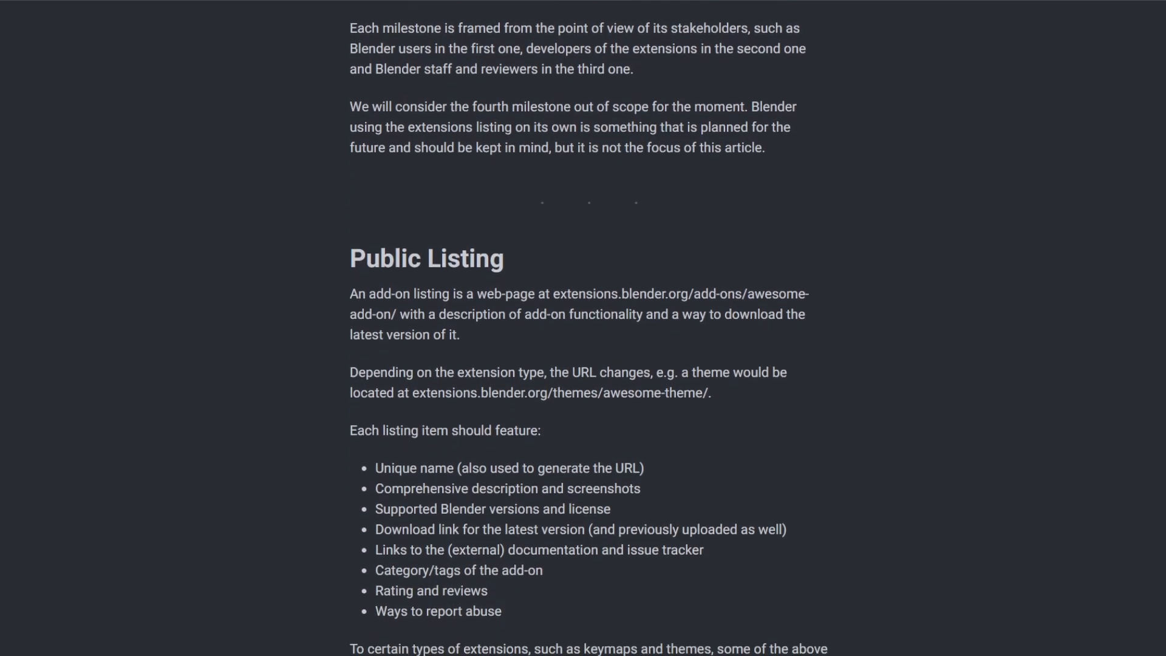
pyautogui.scroll(-3)
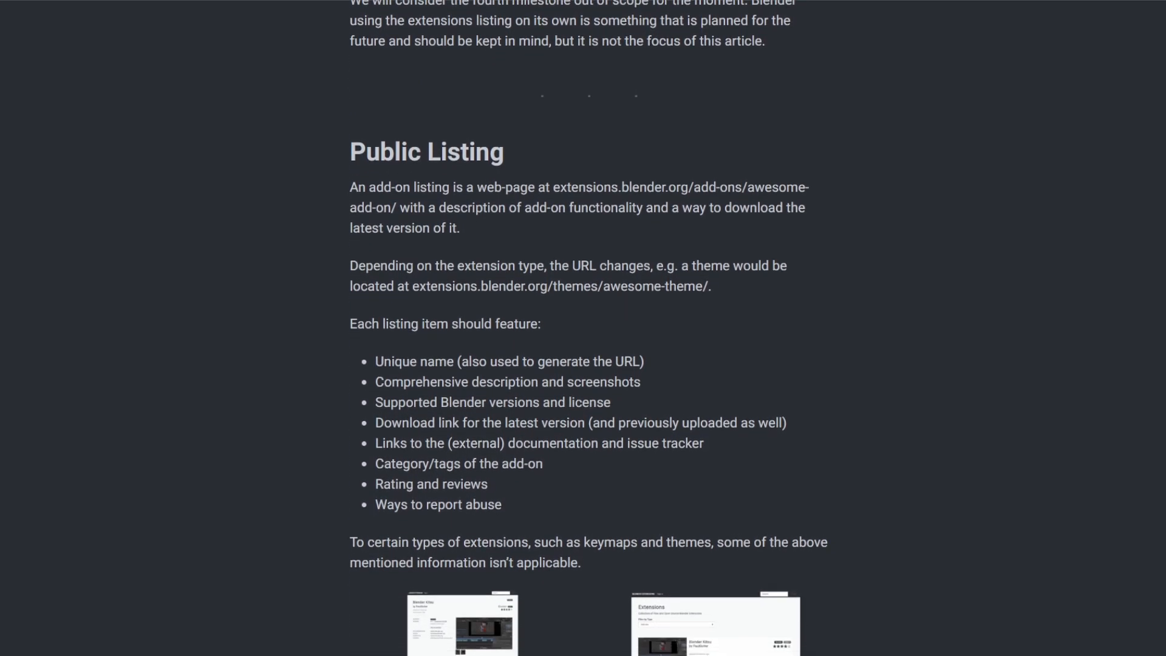
pyautogui.scroll(-3)
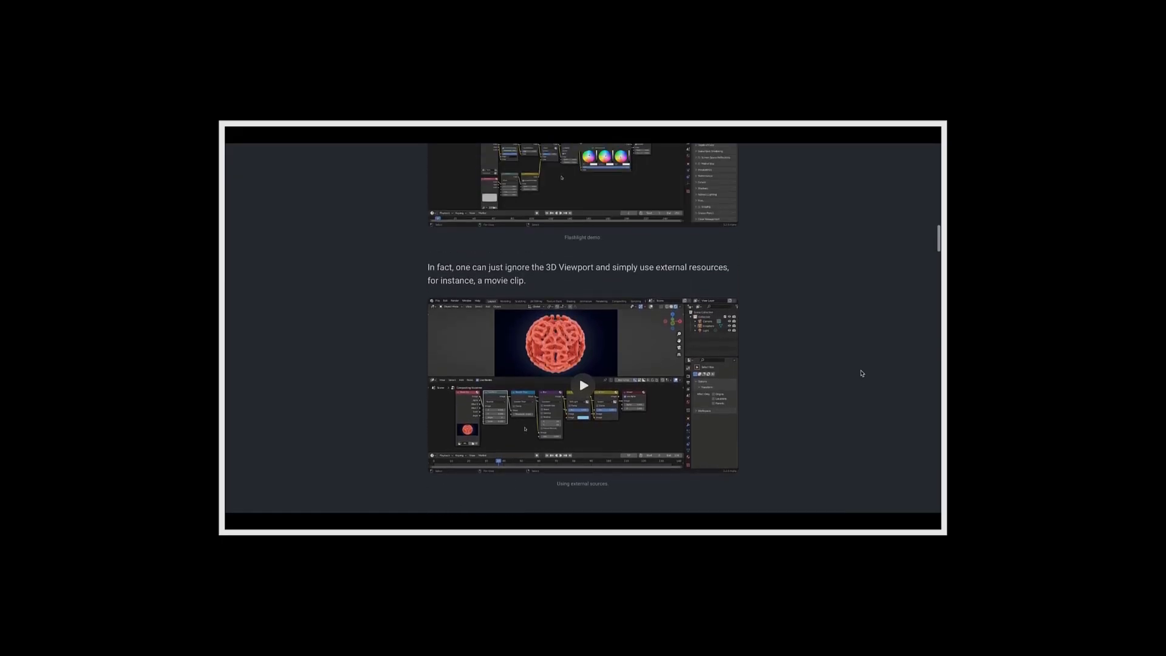
pyautogui.scroll(-3)
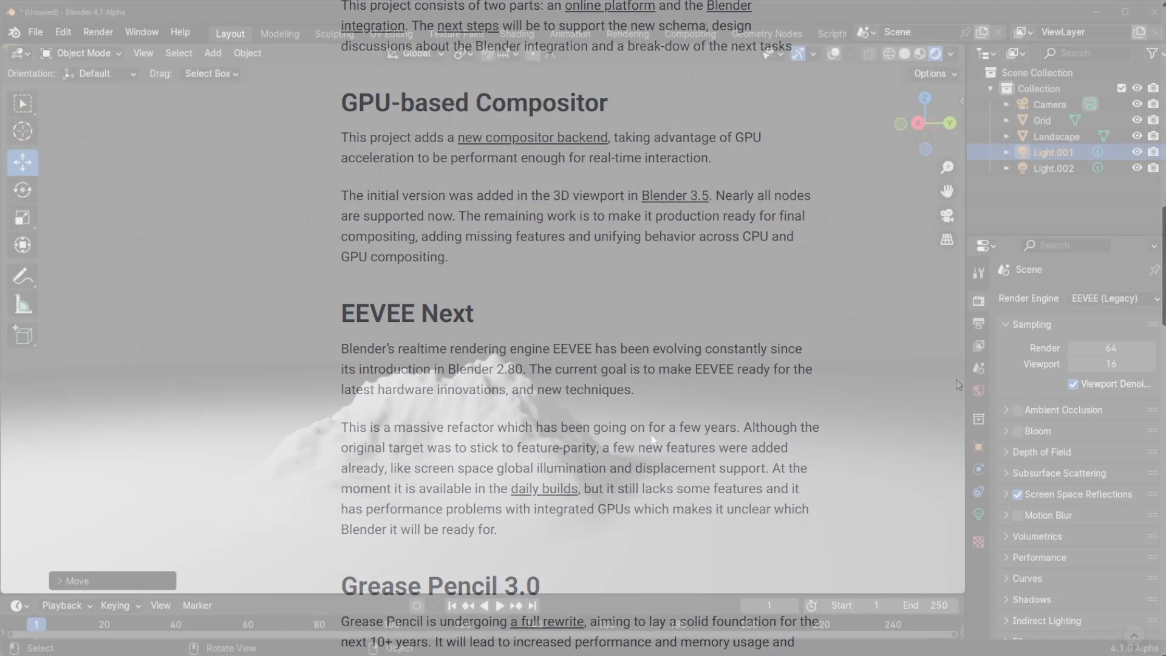
# - Show the Render Engine dropdown listing EEVEE (Legacy), EEVEE, Workbench and Cycles
pyautogui.click(1112, 298)
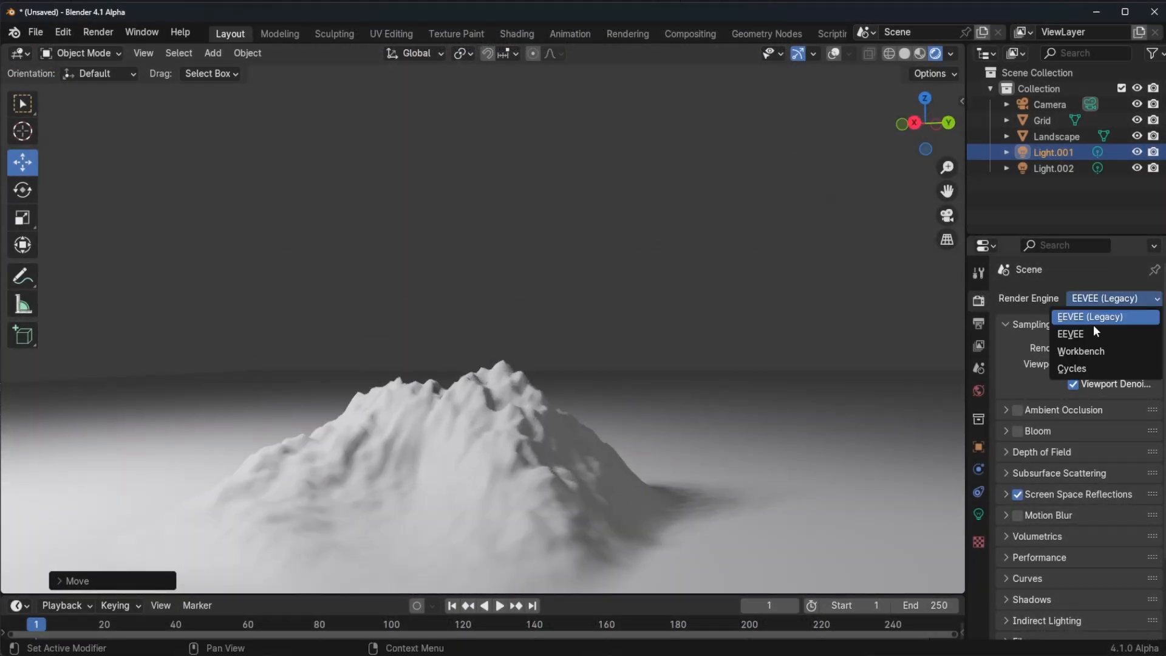
pyautogui.click(1071, 334)
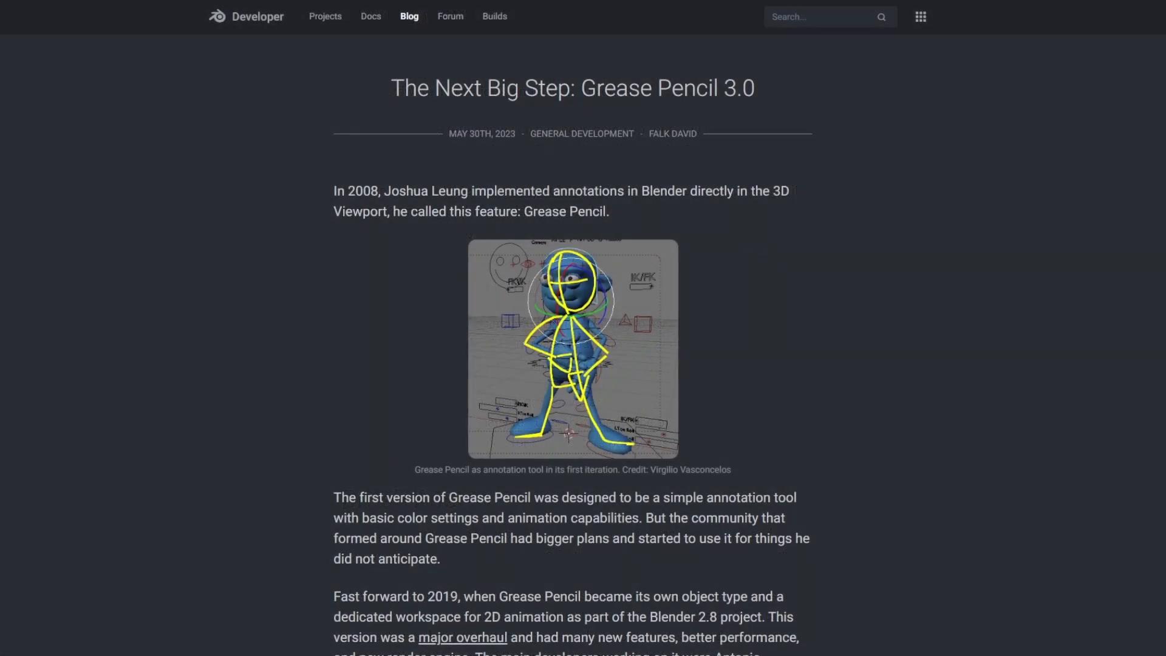
# - Read down the Grease Pencil 3.0 post through its goals, The Timeline and The Team
pyautogui.scroll(-3)
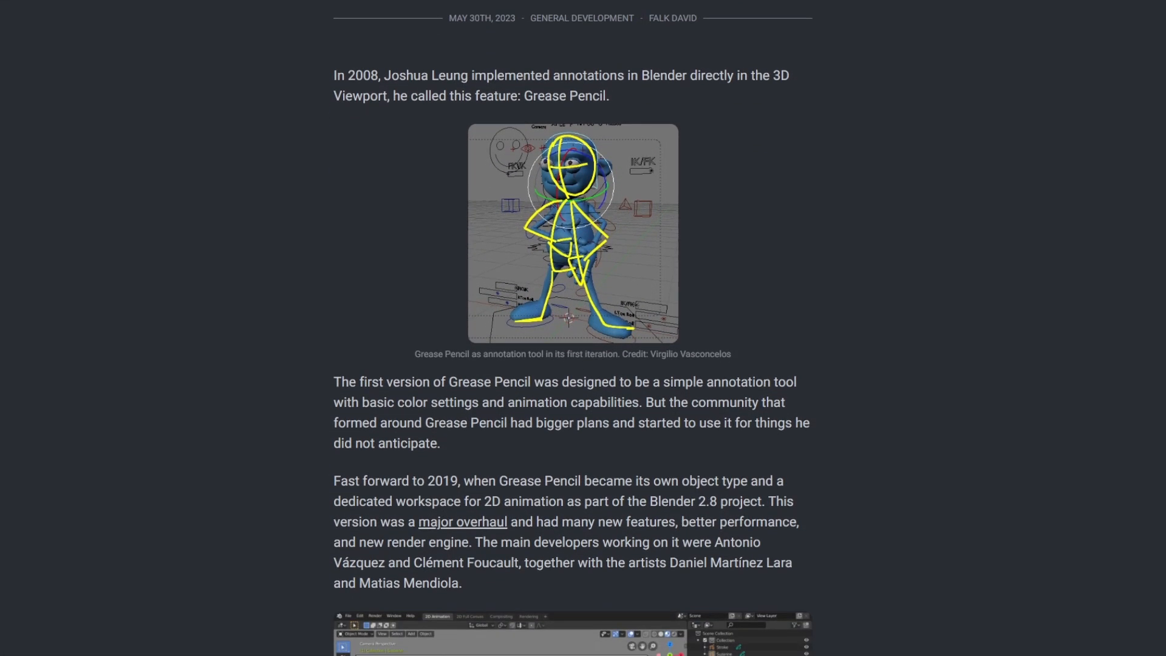
pyautogui.scroll(-3)
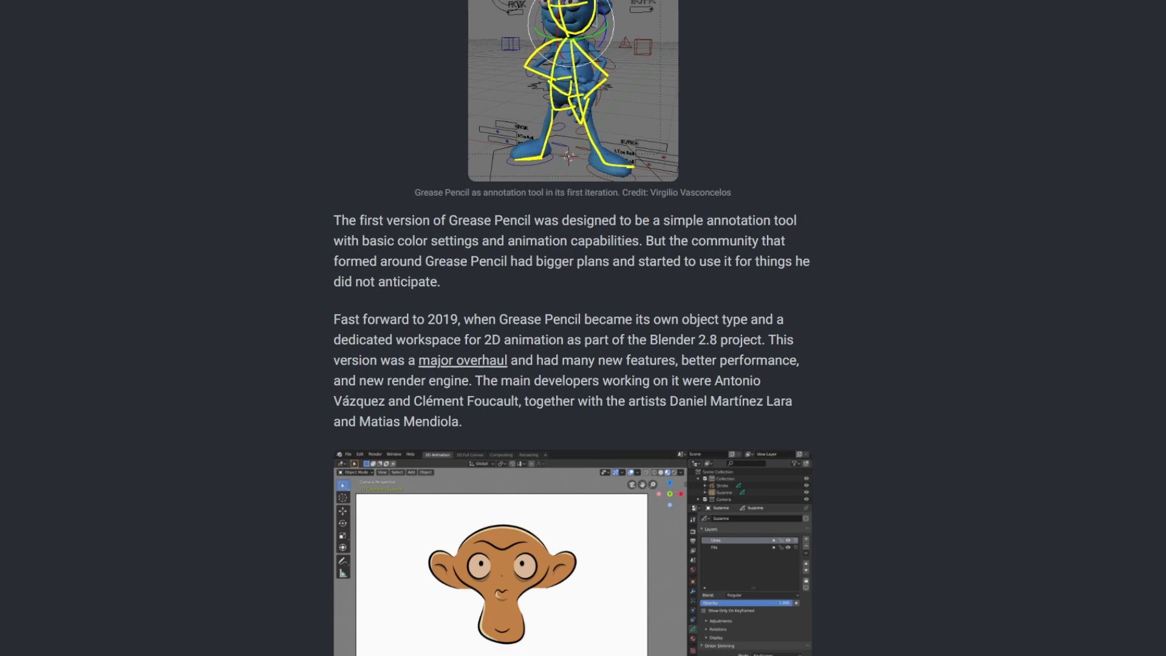
pyautogui.scroll(-3)
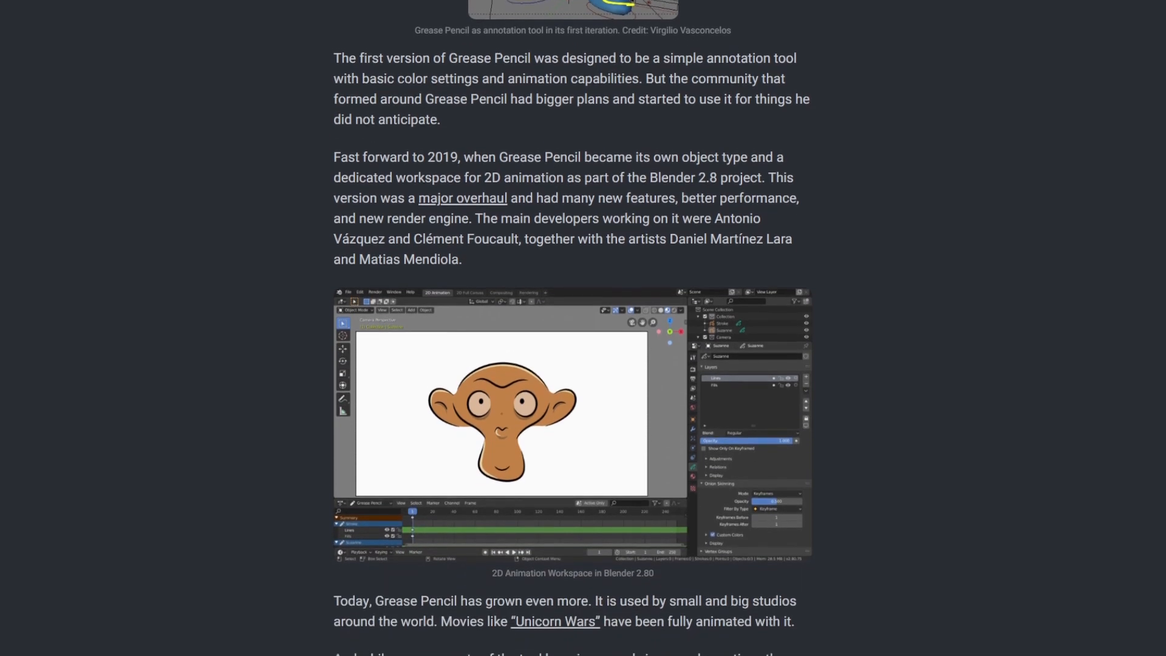
pyautogui.scroll(-3)
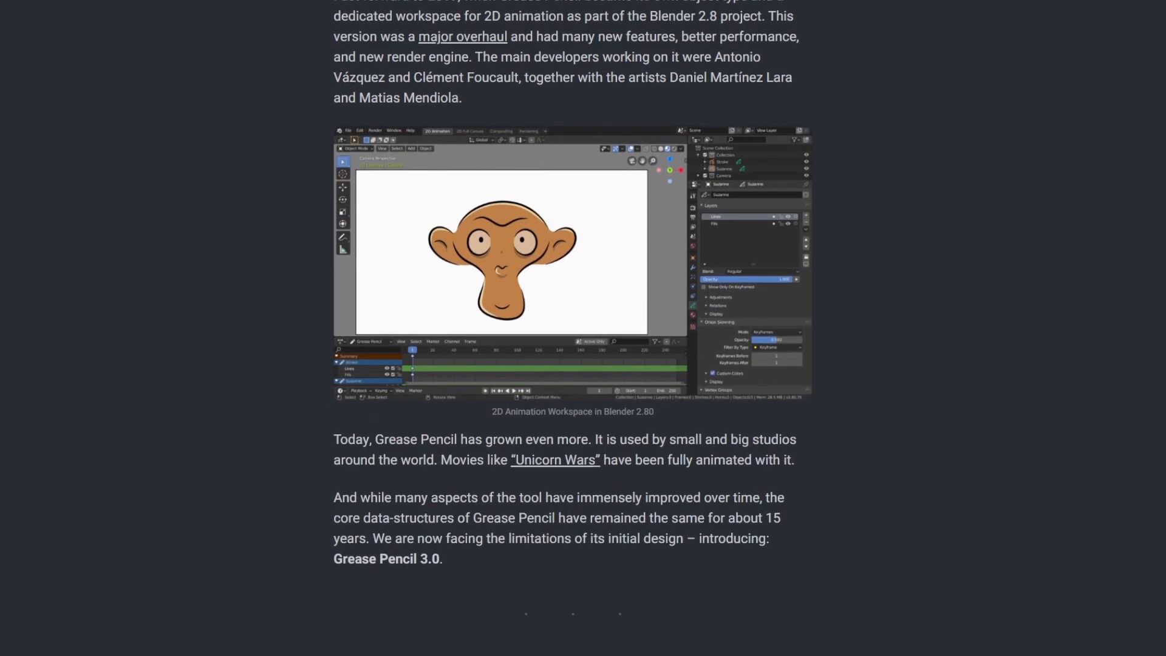
pyautogui.scroll(-3)
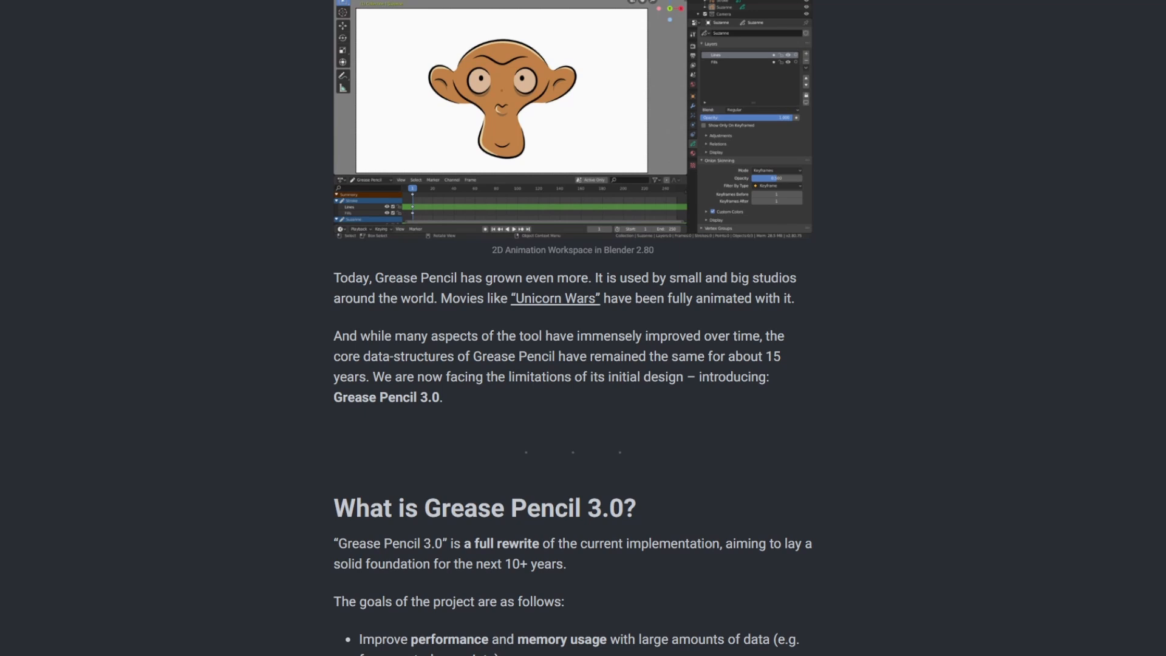
pyautogui.scroll(-3)
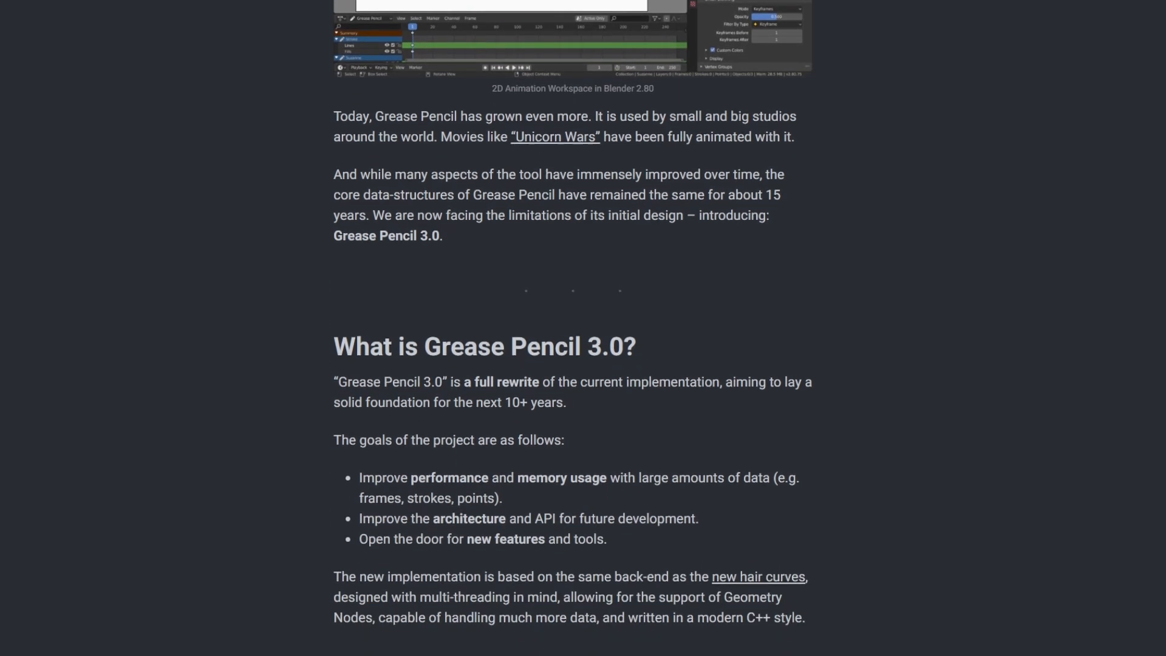
pyautogui.scroll(-3)
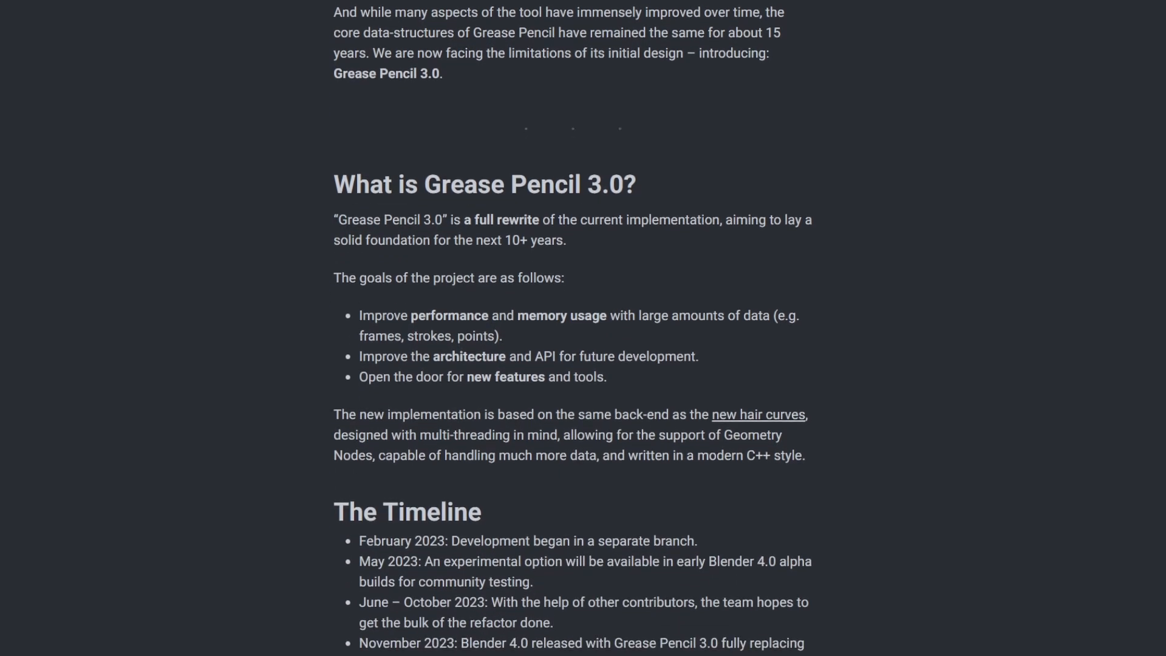
pyautogui.scroll(-3)
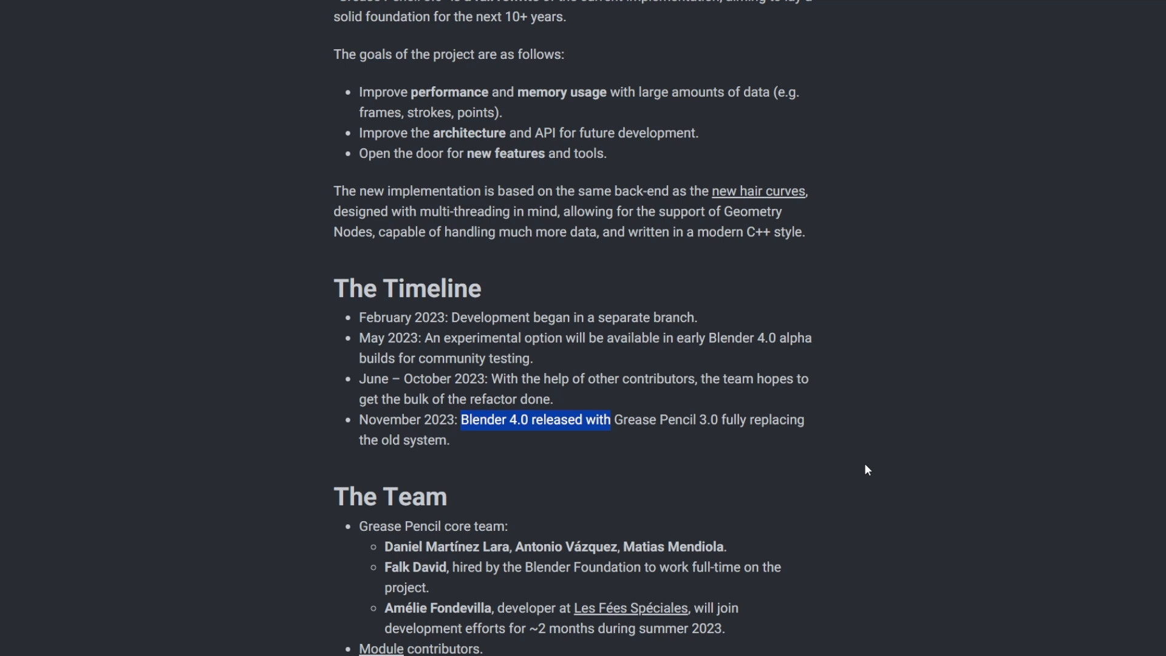
pyautogui.scroll(-3)
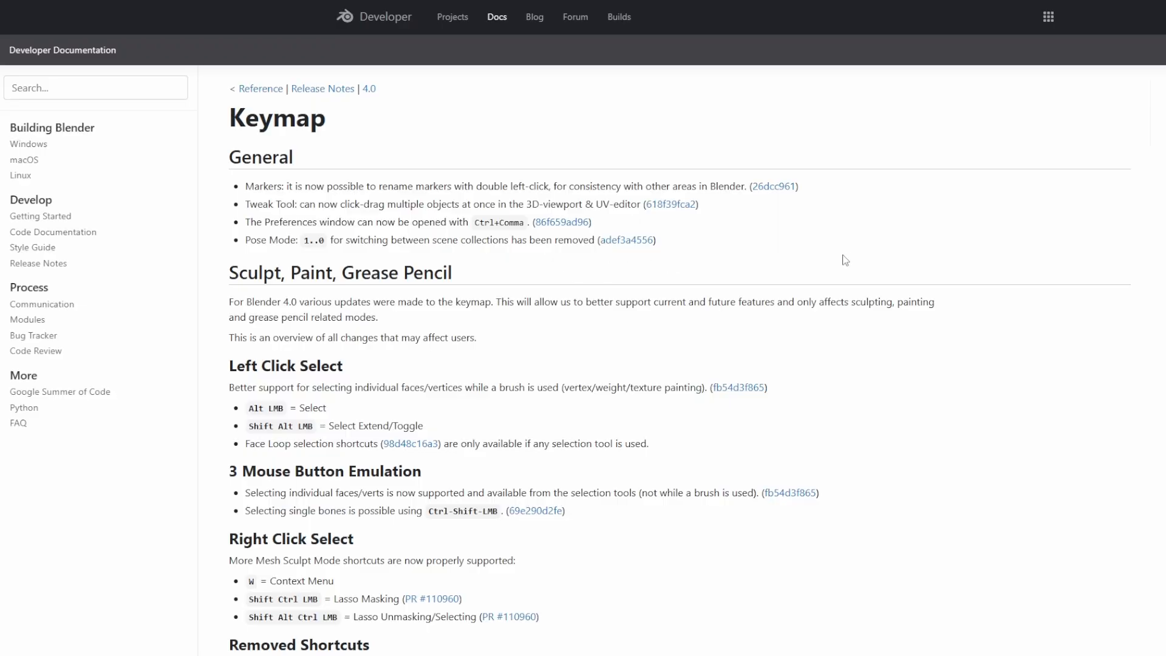
pyautogui.moveTo(460, 317)
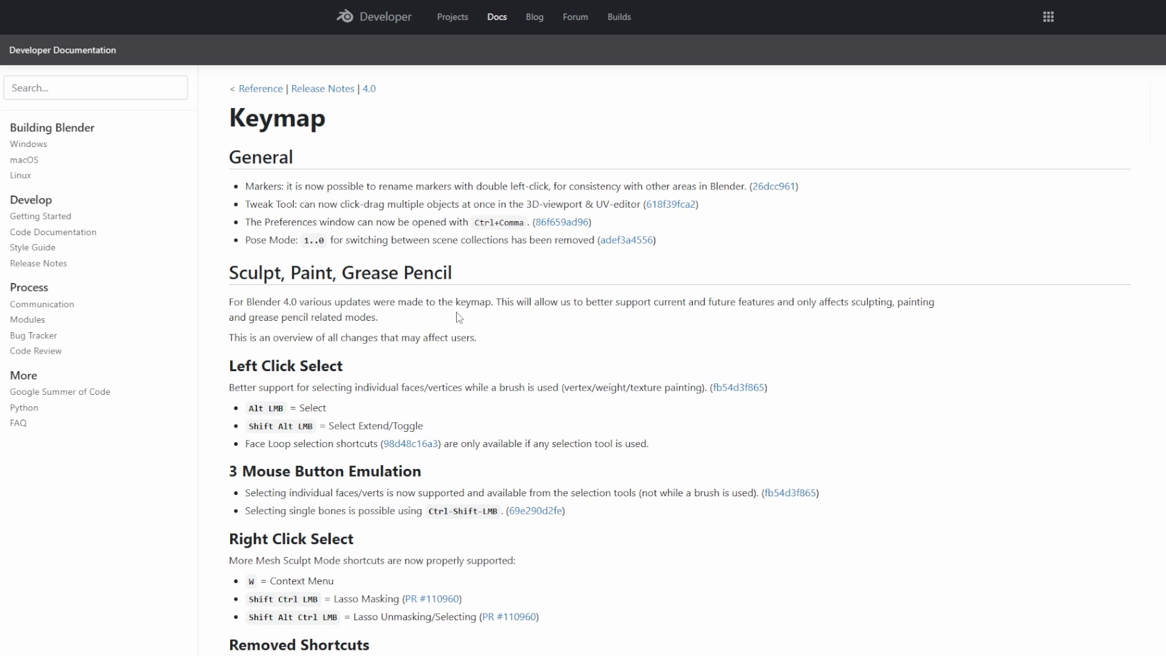
# - Follow the '4.0' breadcrumb to the Blender 4.0 Release Notes overview
pyautogui.click(322, 87)
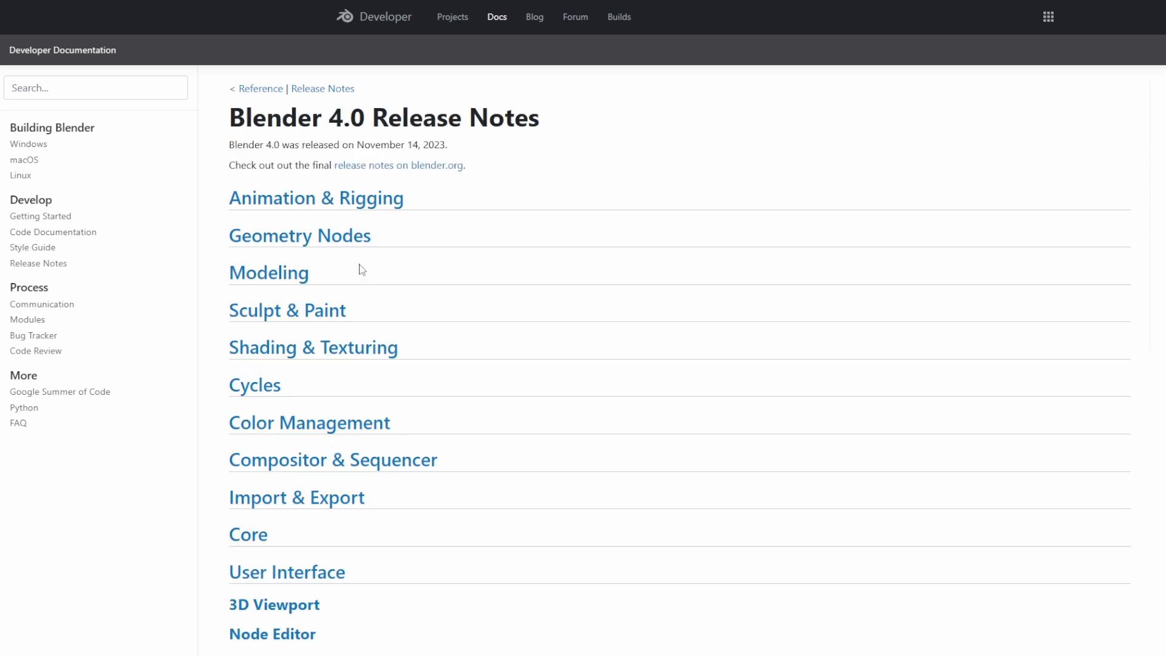
pyautogui.moveTo(645, 175)
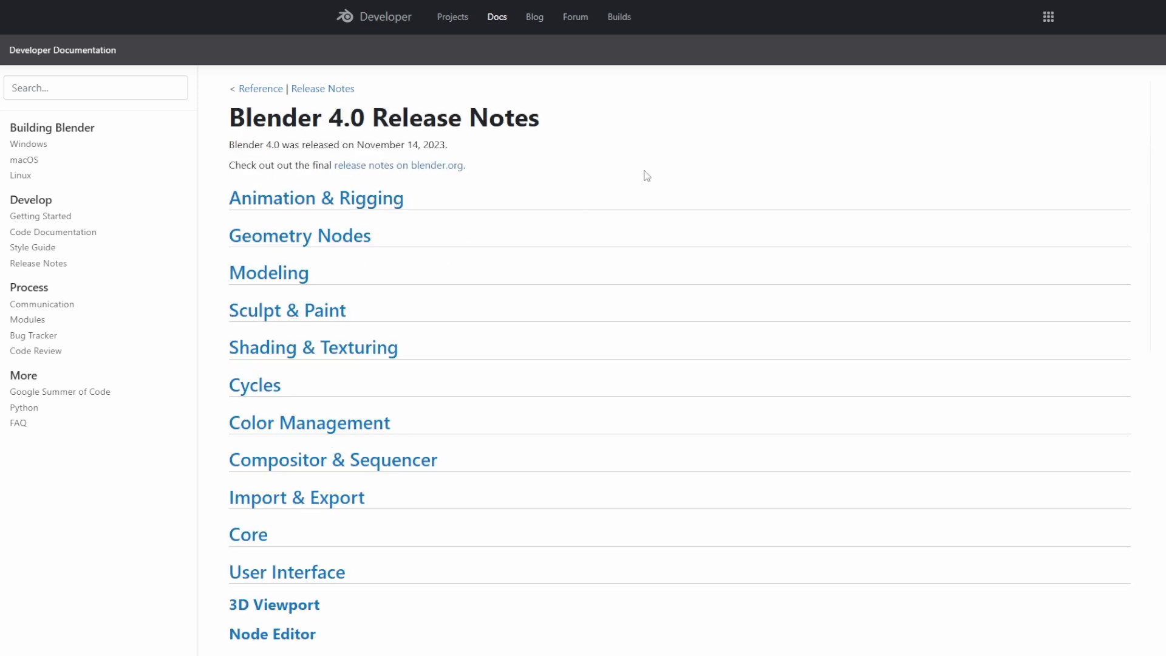
pyautogui.moveTo(830, 170)
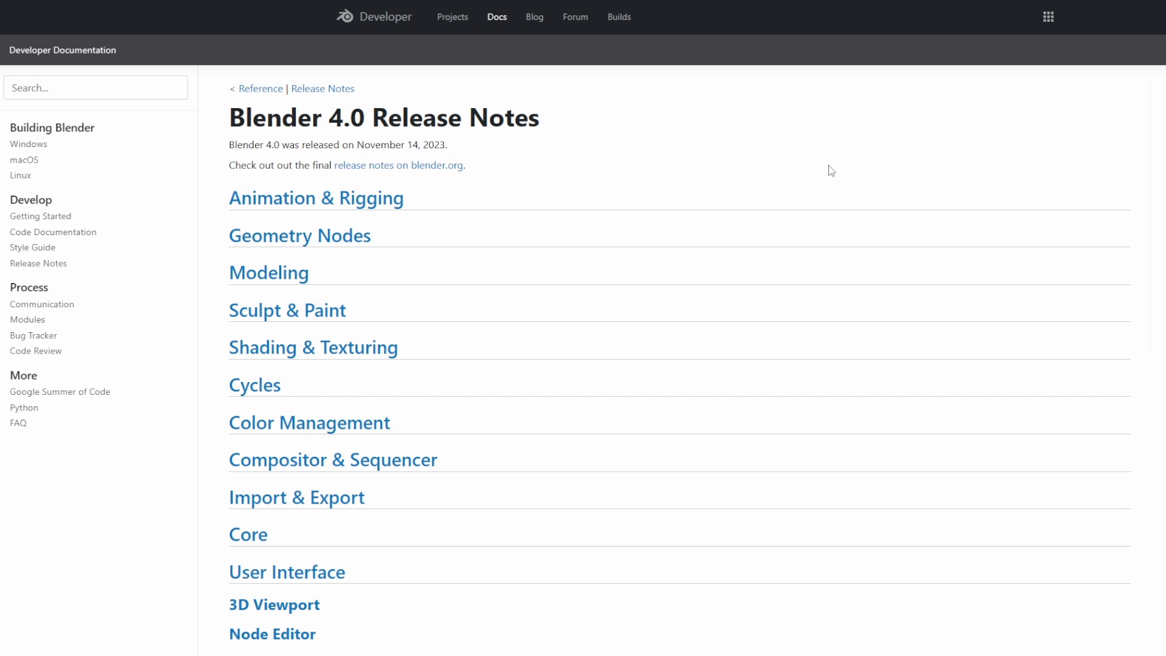
pyautogui.moveTo(853, 165)
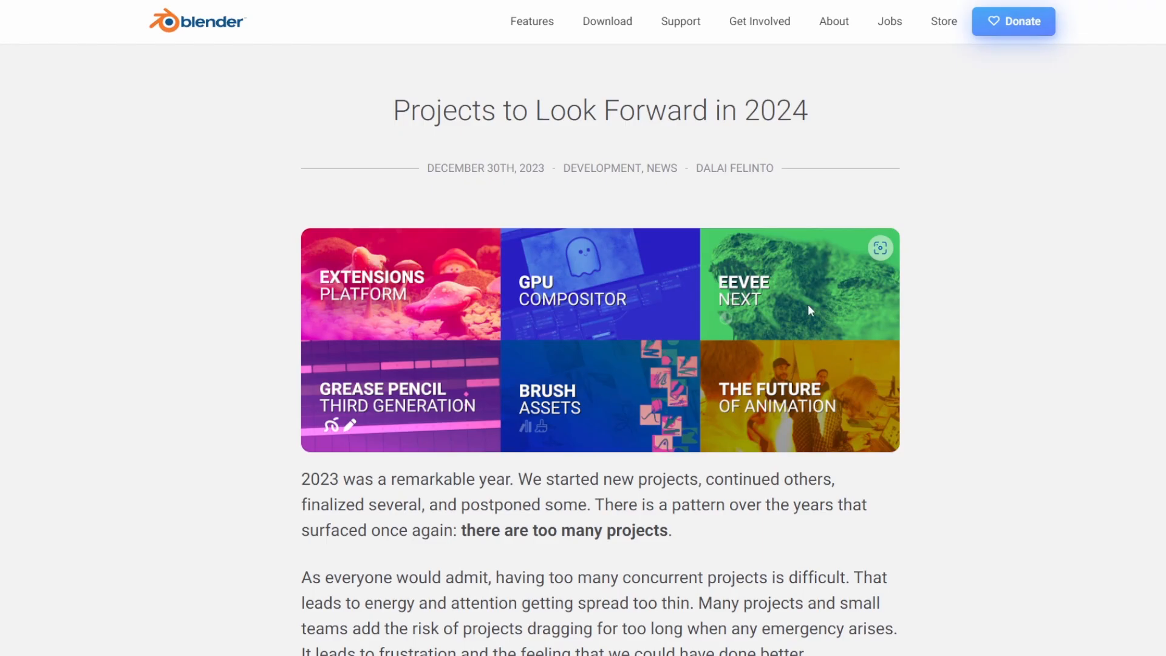
pyautogui.moveTo(691, 168)
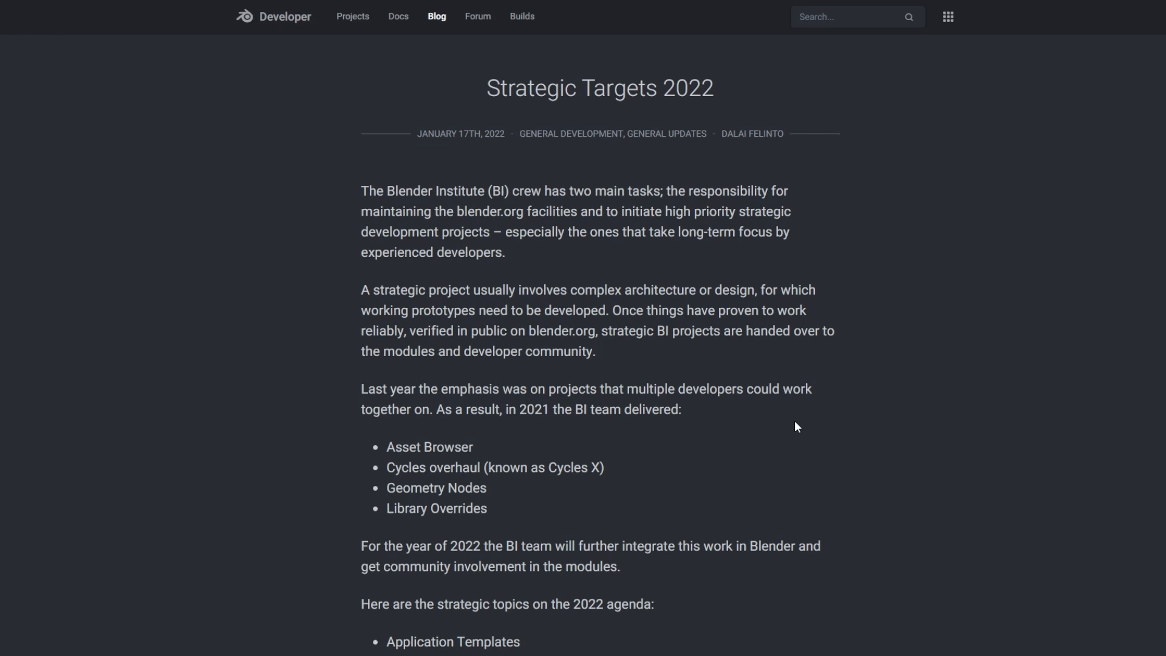
# - Scroll to the Brush and Asset Drafts post and read its Asset Shelf section
pyautogui.scroll(-3)
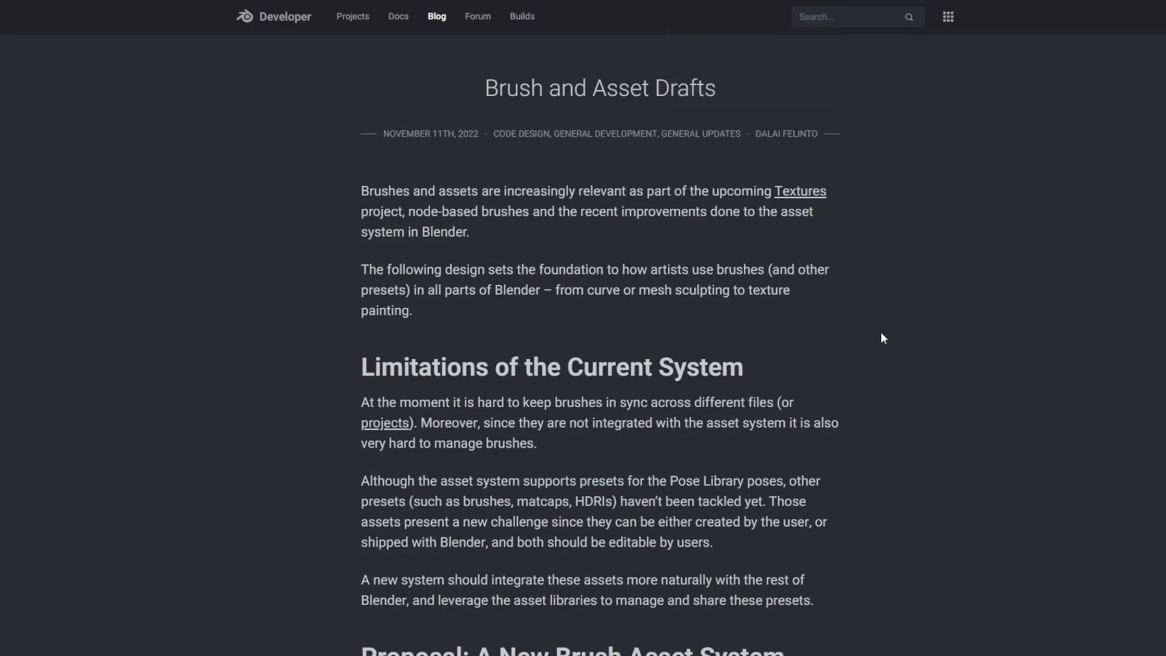
pyautogui.moveTo(888, 345)
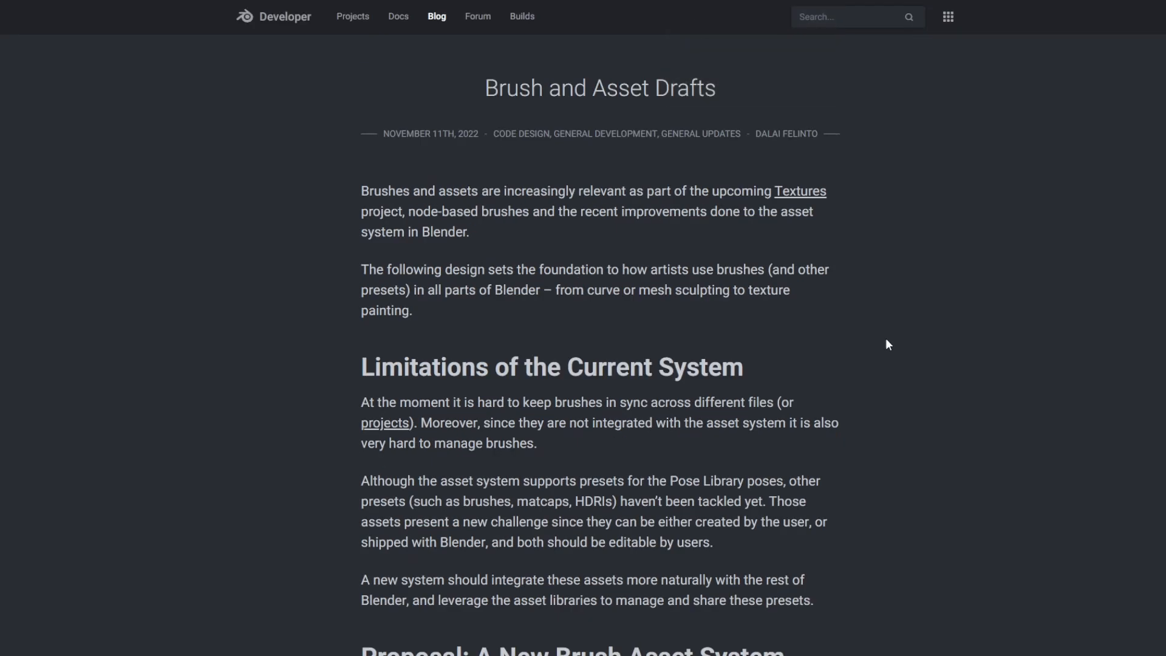
pyautogui.scroll(-3)
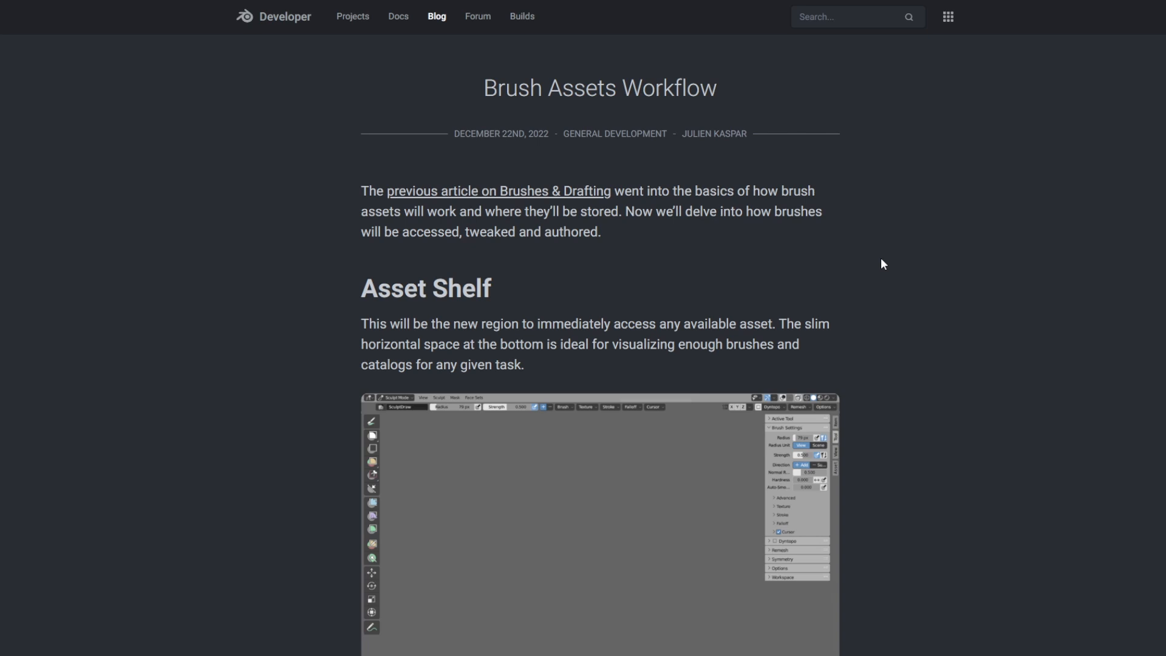
pyautogui.moveTo(875, 263)
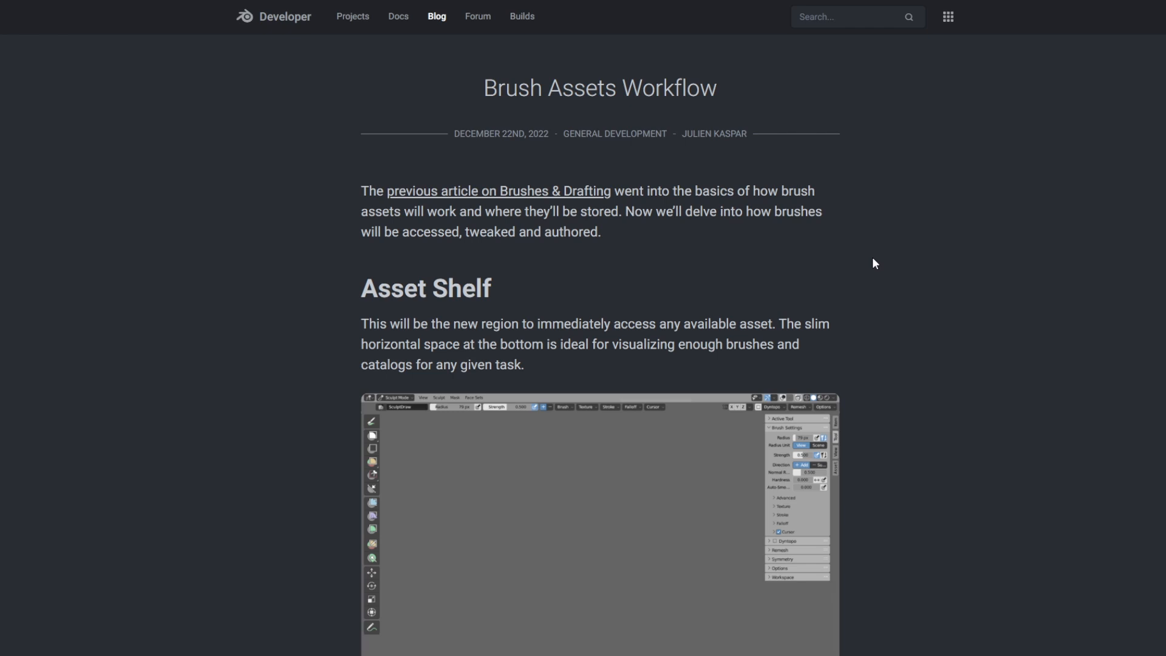
# - Scroll the Brush Assets Workflow post to the Custom Catalogs and dynamic Favorites examples
pyautogui.scroll(-3)
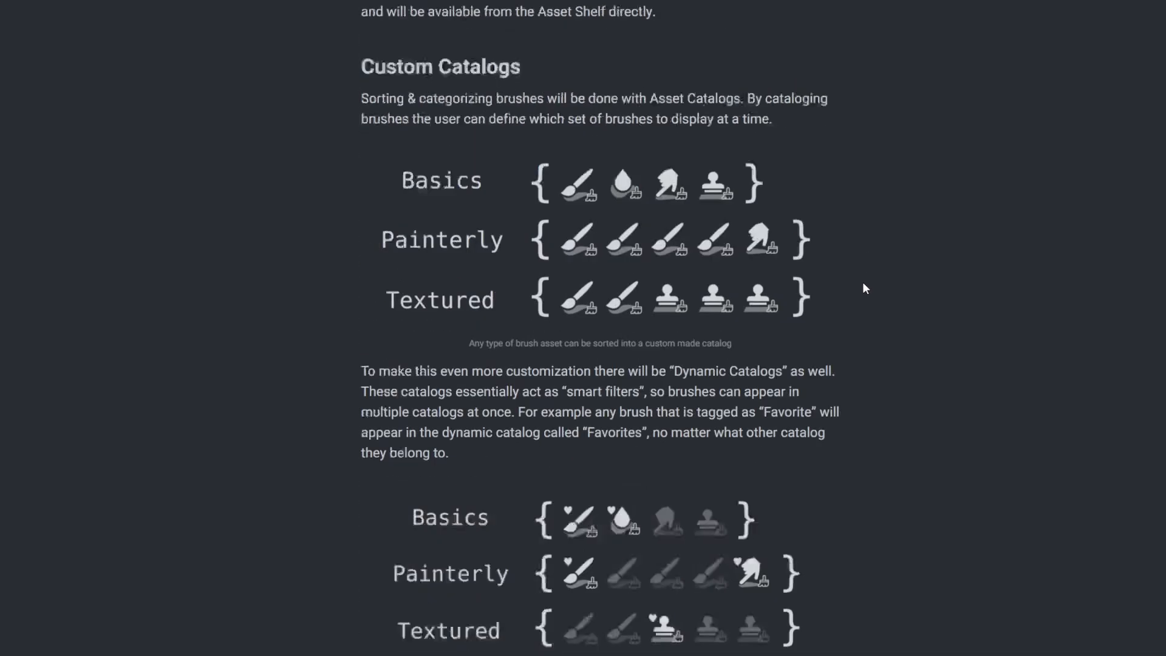
pyautogui.scroll(-3)
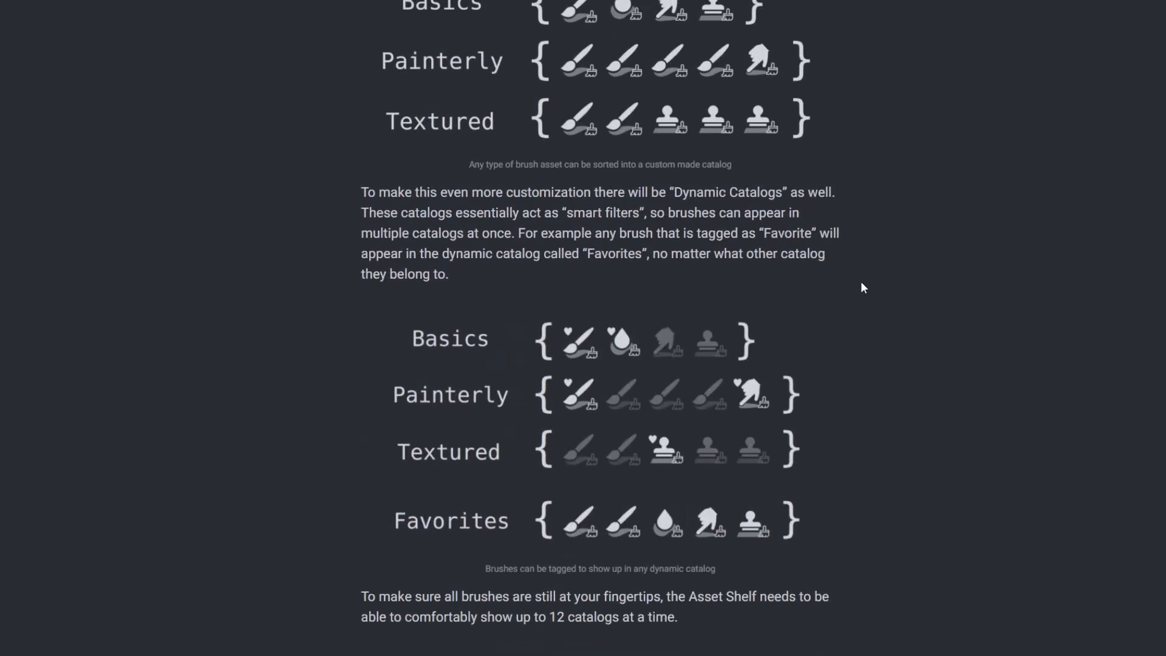
pyautogui.scroll(3)
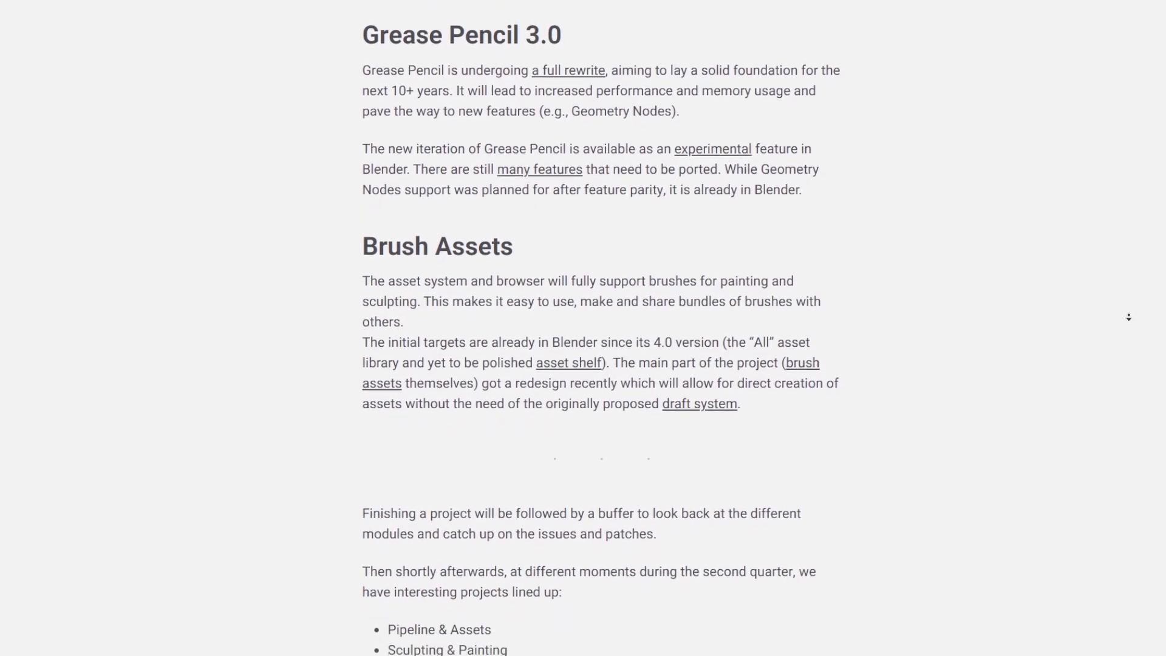
# - Scroll the 2024 roadmap from Brush Assets past And there's more to Medium and long-term
pyautogui.scroll(-3)
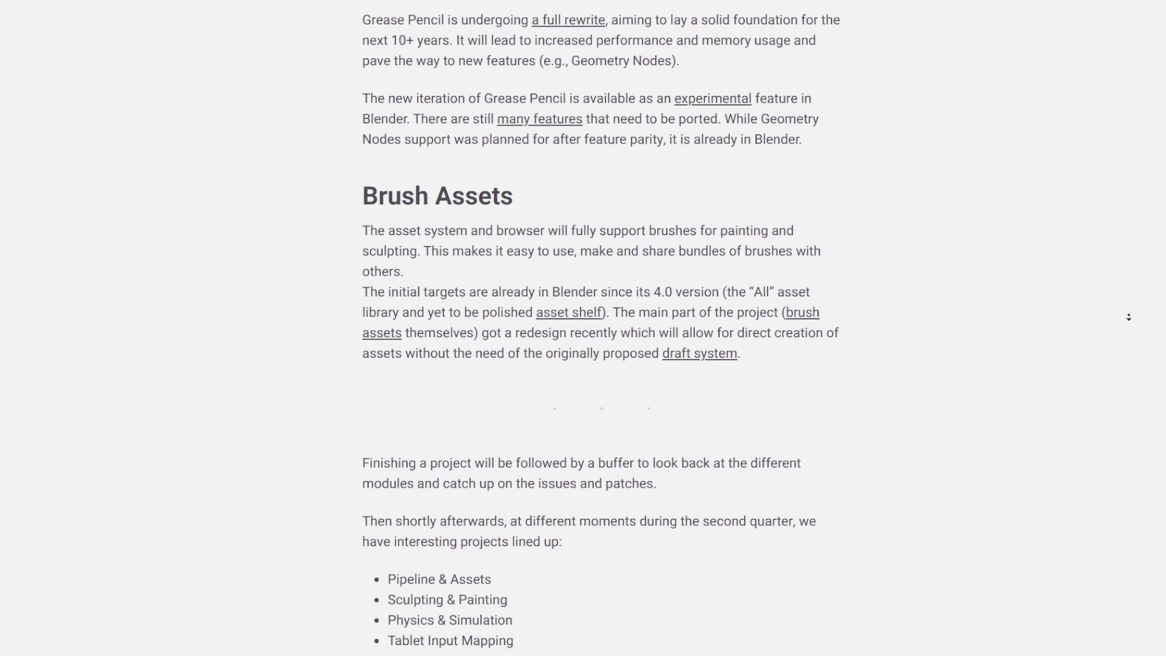
pyautogui.scroll(-3)
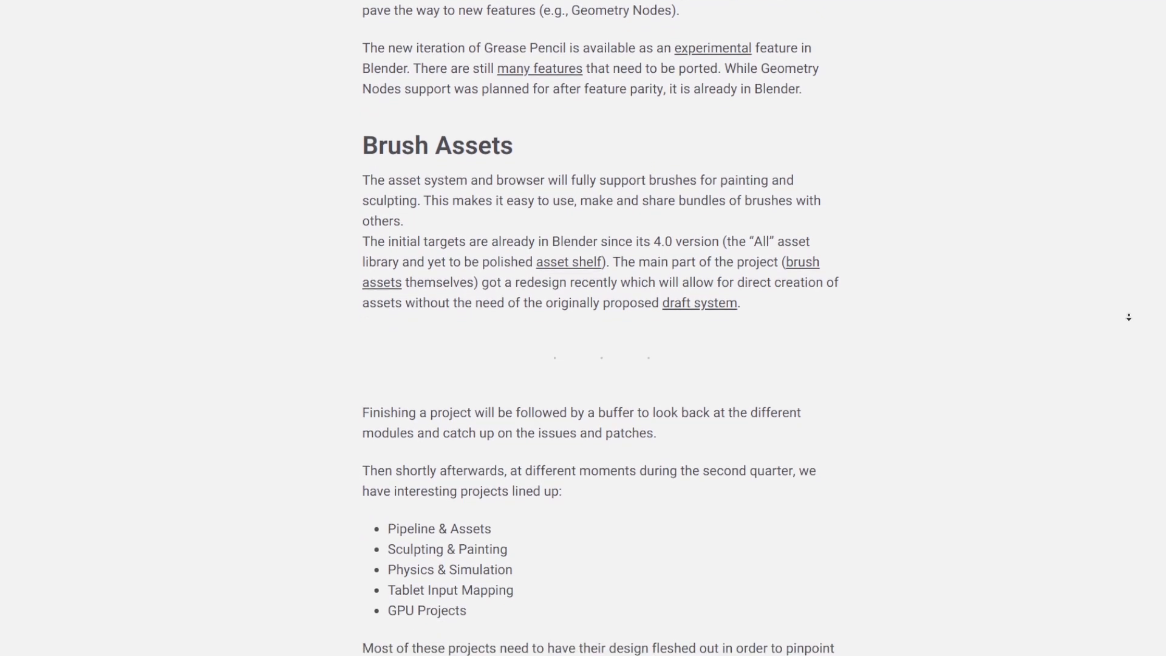
pyautogui.scroll(-3)
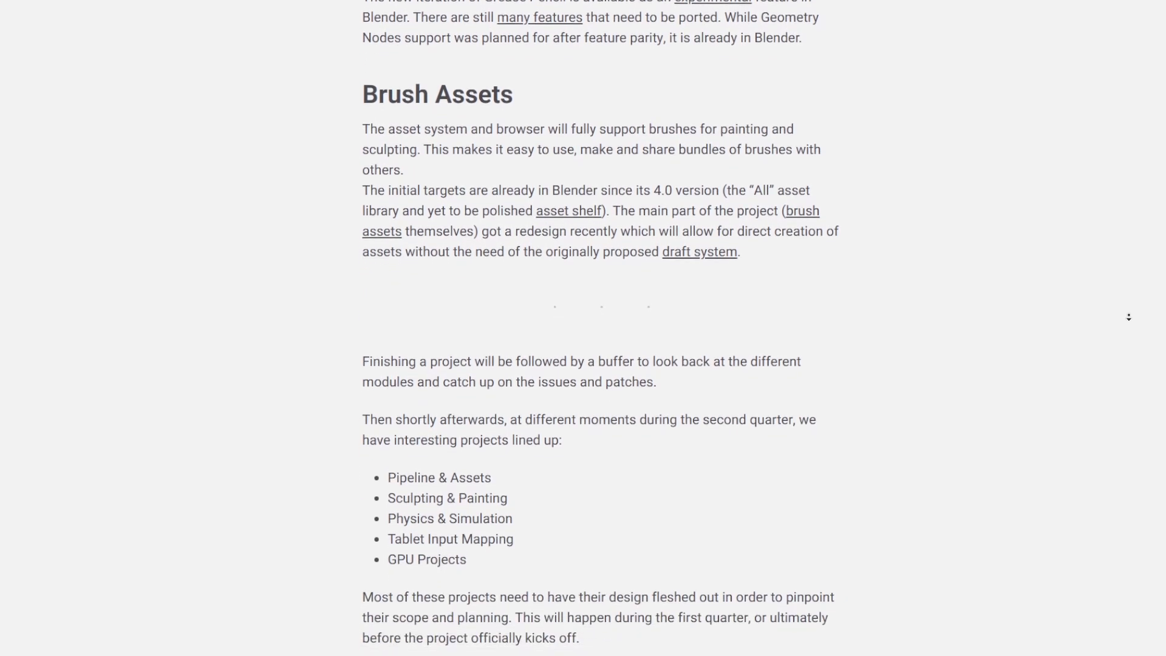
pyautogui.scroll(-3)
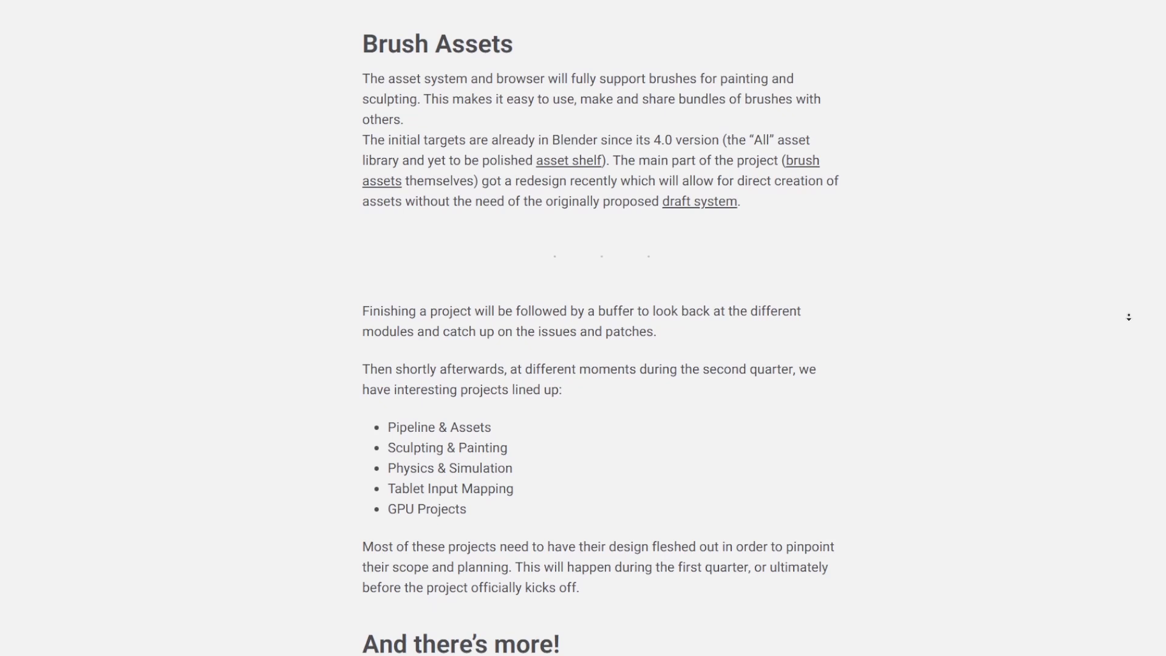
pyautogui.scroll(-3)
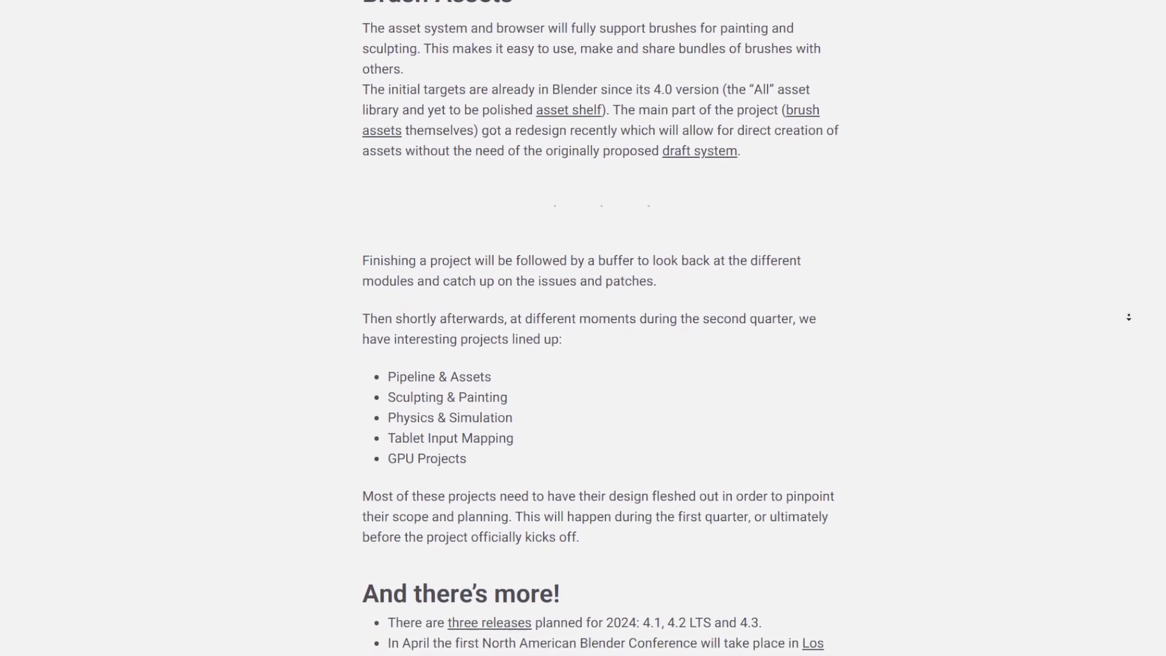
pyautogui.scroll(-3)
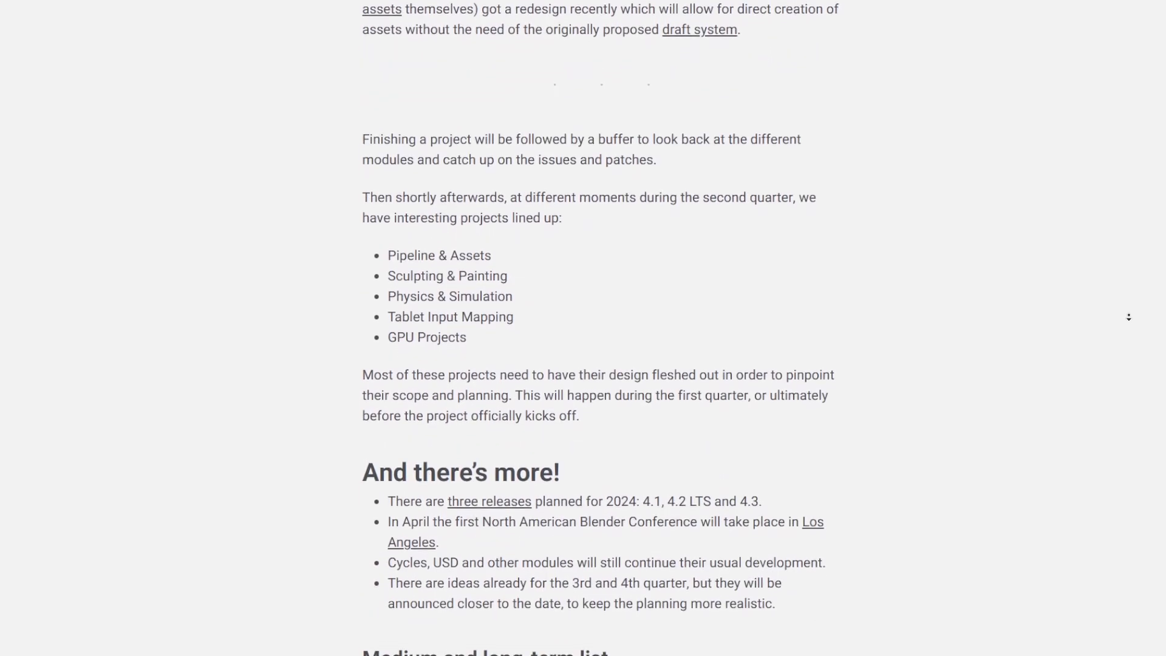
pyautogui.scroll(-3)
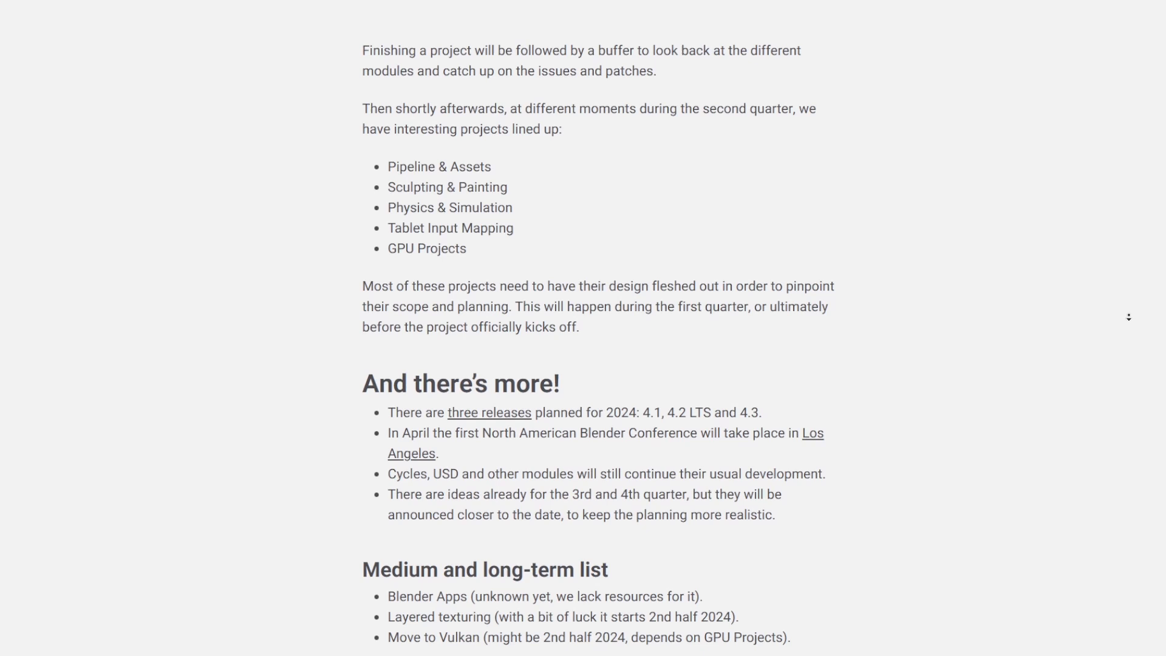
pyautogui.scroll(-3)
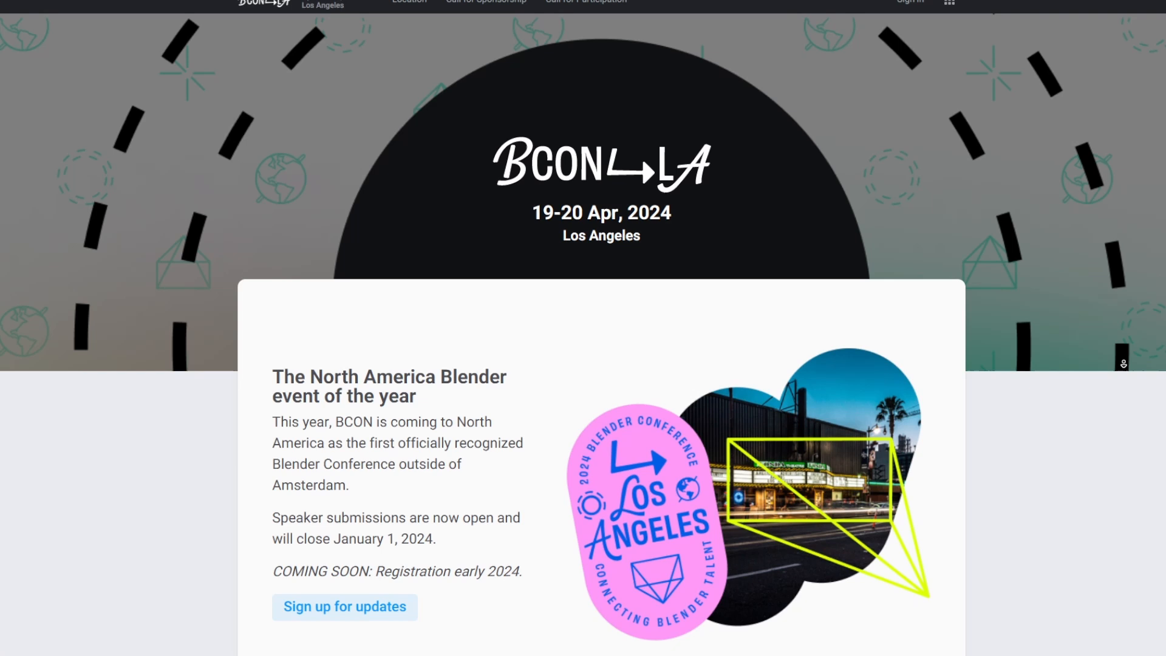
# - Scroll the BCON LA 19-20 April 2024 page down to the Fonda Theater venue
pyautogui.scroll(-3)
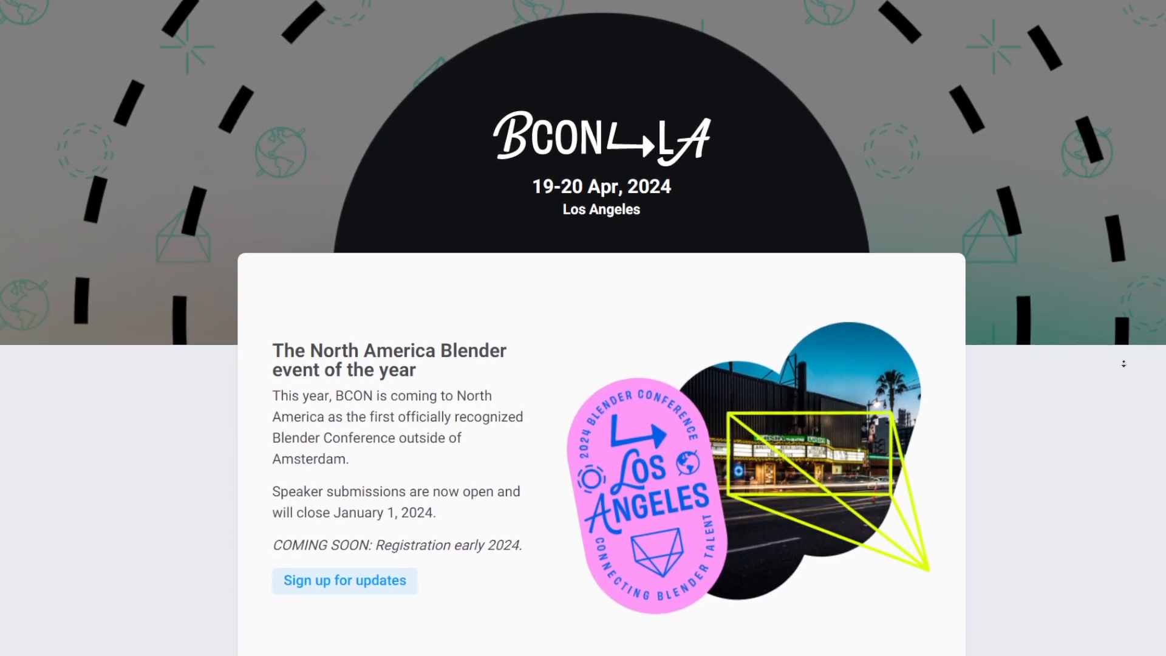
pyautogui.scroll(-3)
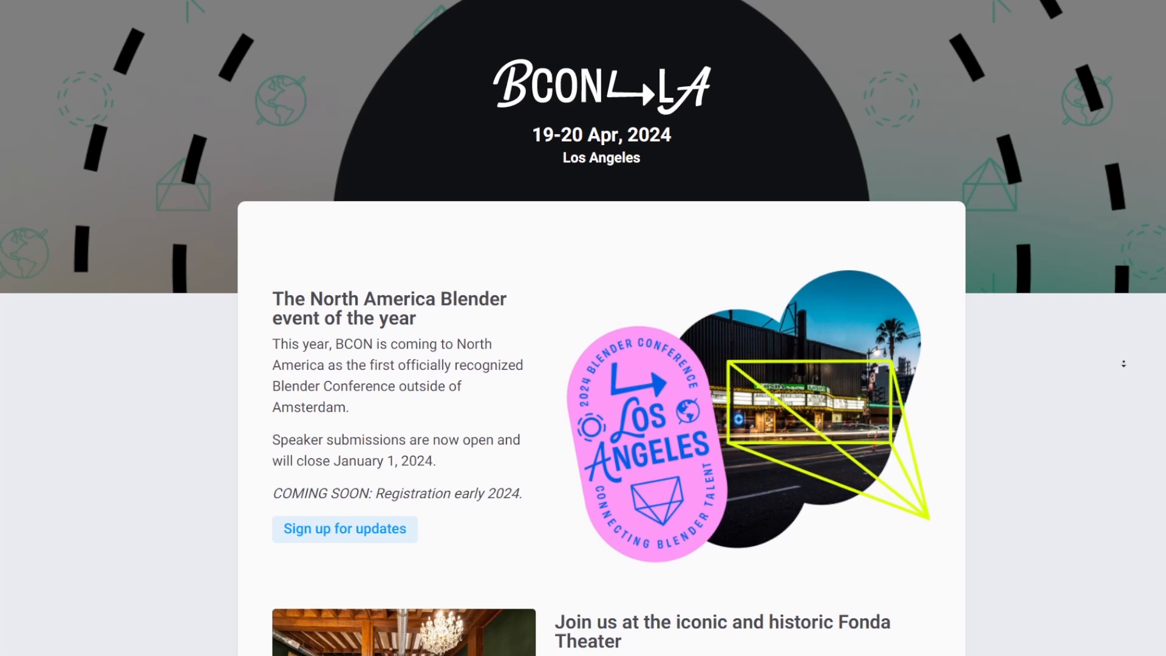
pyautogui.scroll(-3)
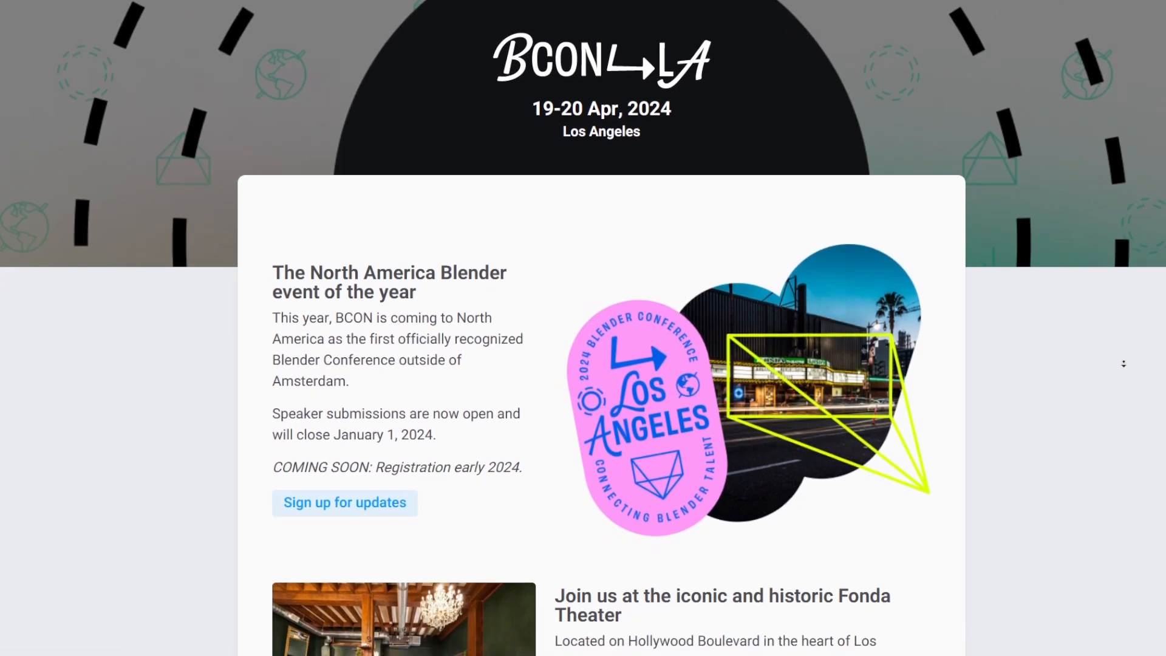
pyautogui.scroll(-3)
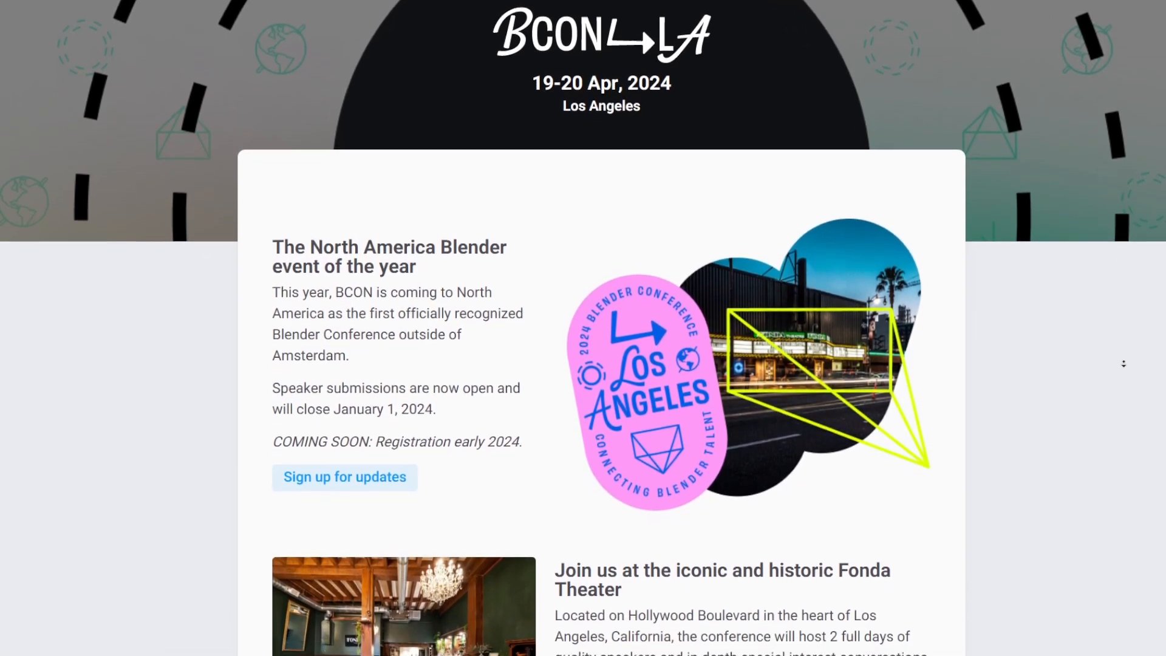
pyautogui.scroll(-3)
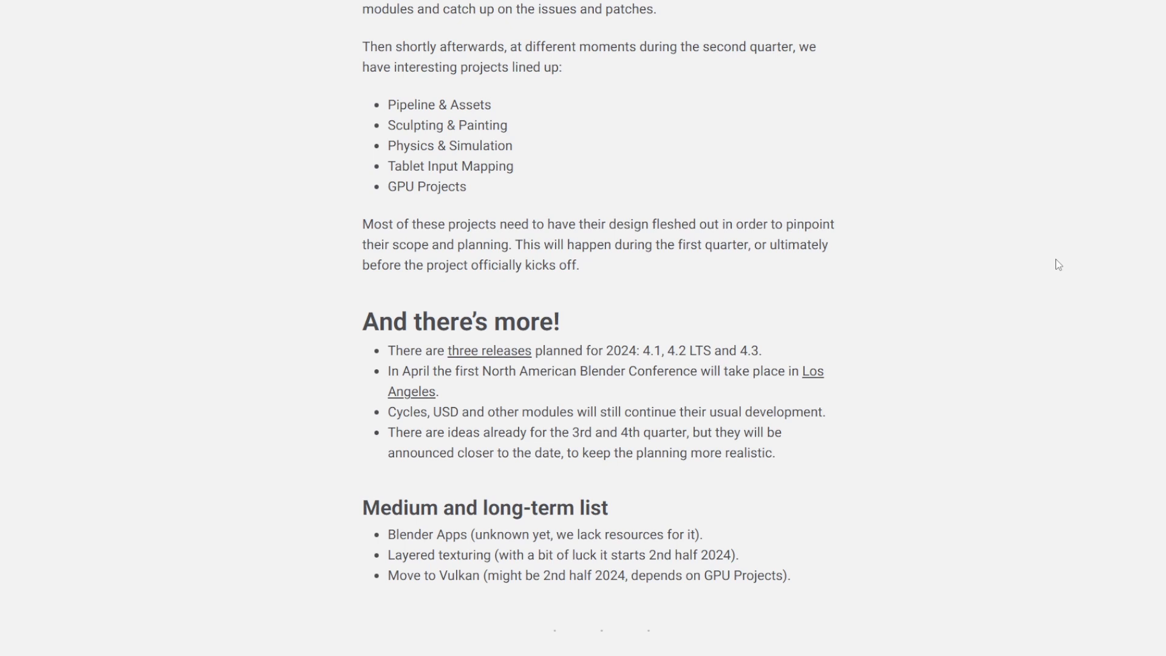
# - Scroll the roadmap back to the And there's more and Medium and long-term lists
pyautogui.scroll(-3)
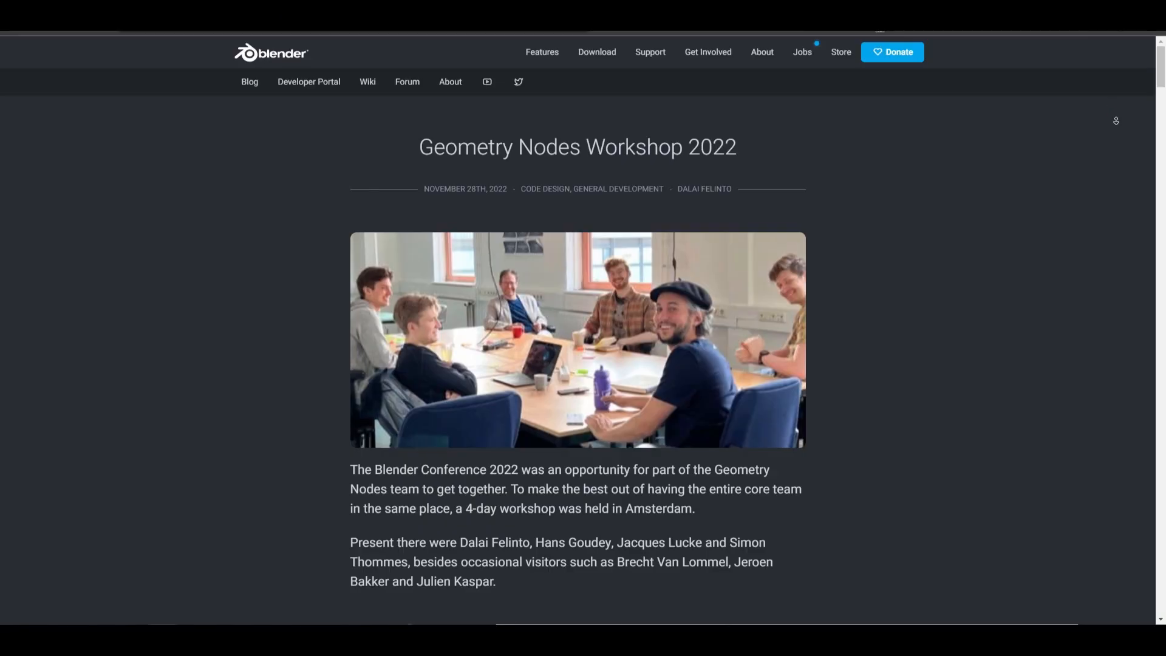
# - Scroll the Geometry Nodes Workshop 2022 post to the Development Process, Recap video
pyautogui.scroll(-3)
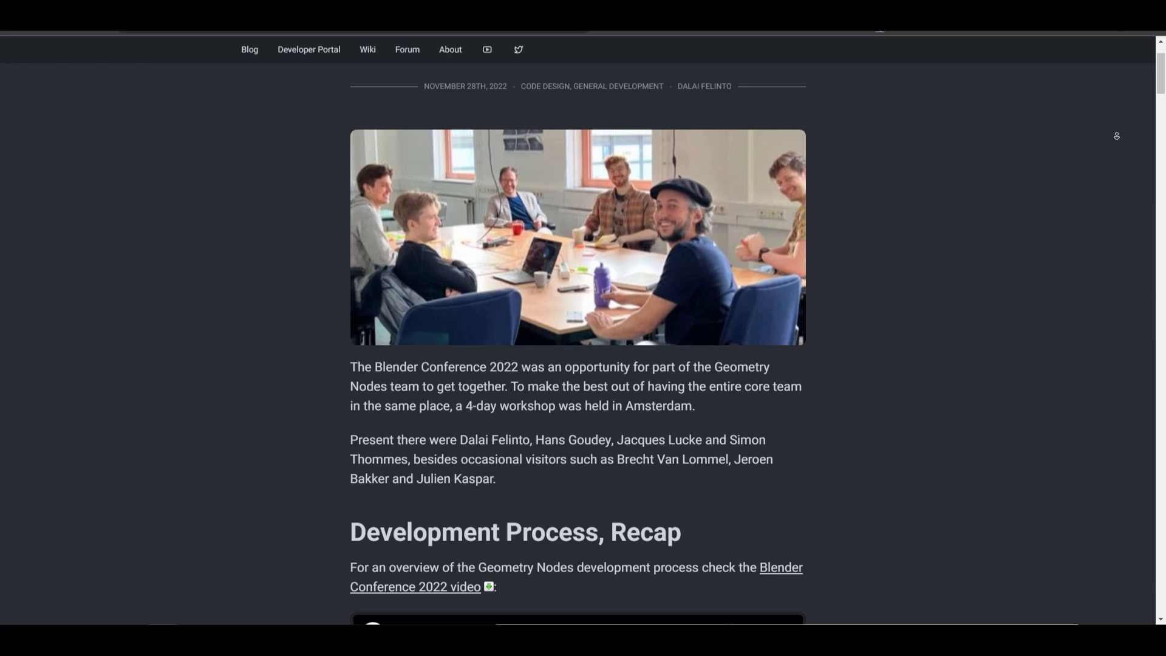
pyautogui.scroll(-3)
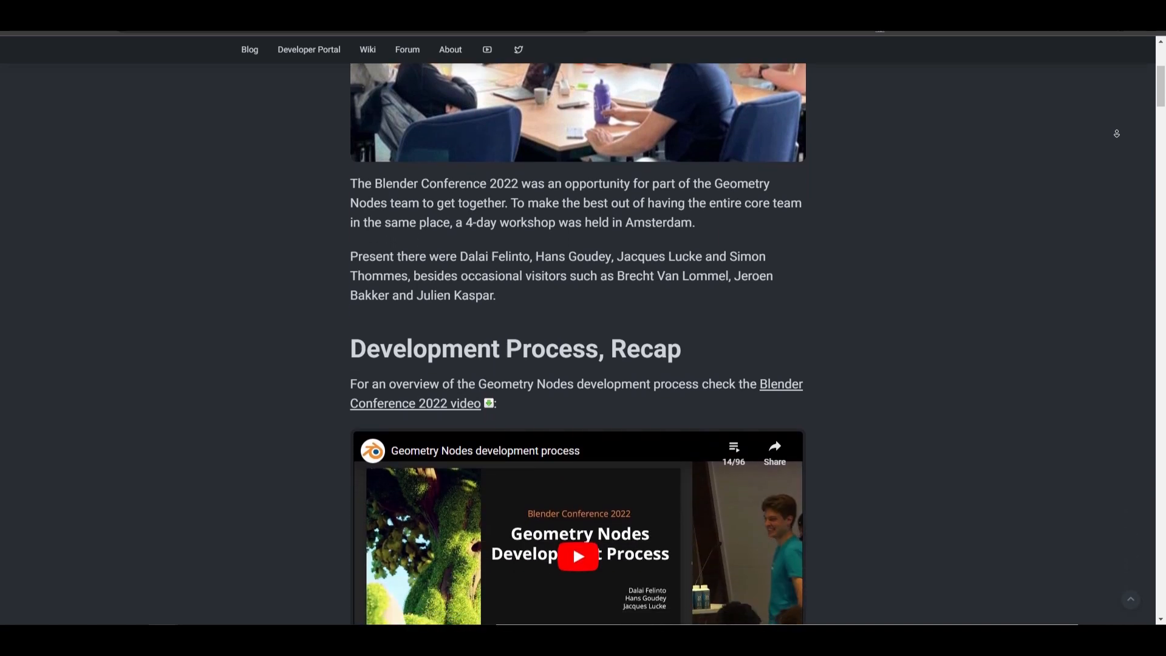
pyautogui.scroll(-3)
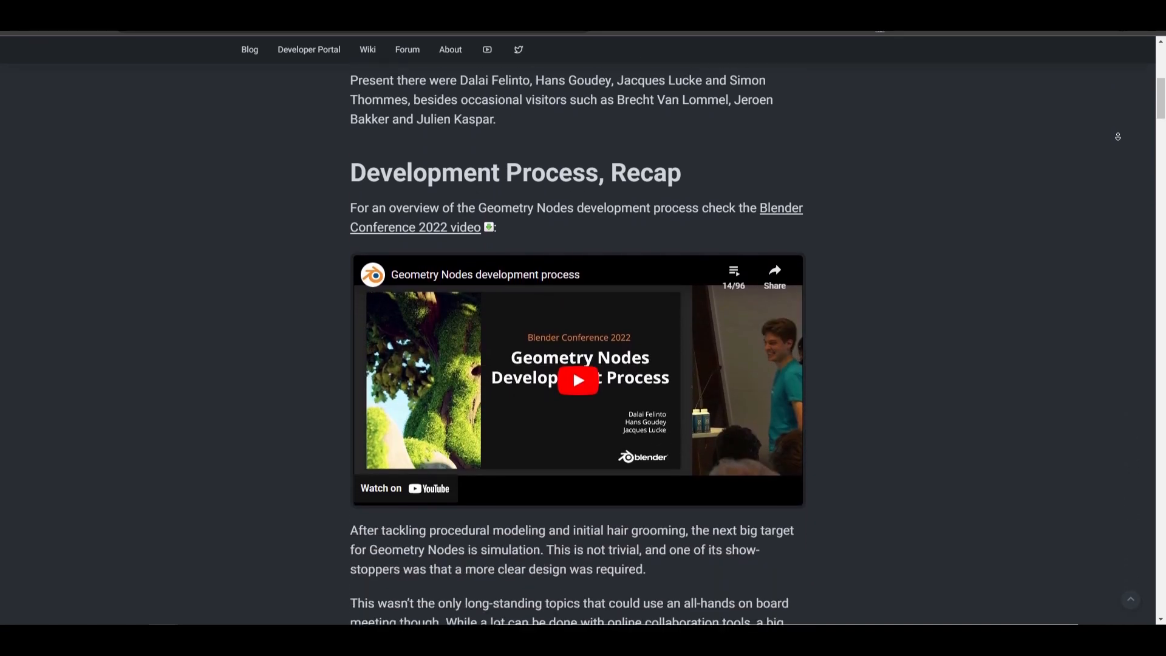